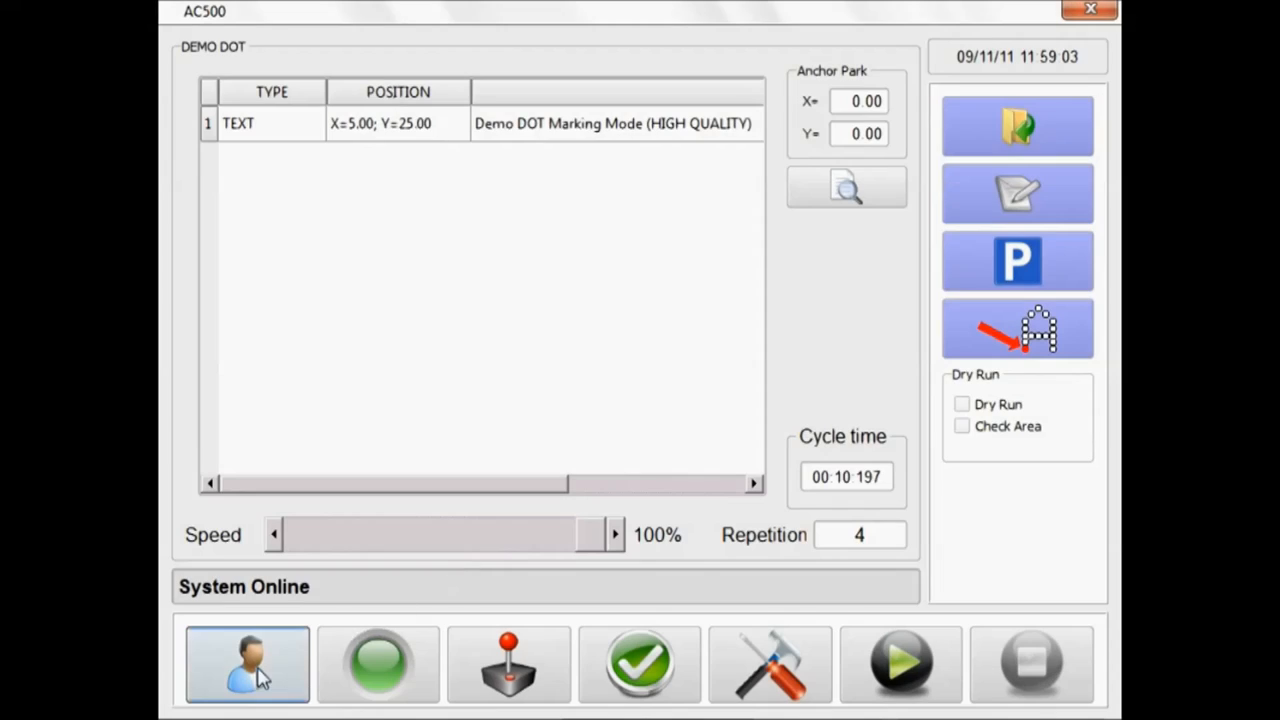
Switch the user level to SUPERVISOR LEVEL and dismiss the supervisor mode message.
click(247, 663)
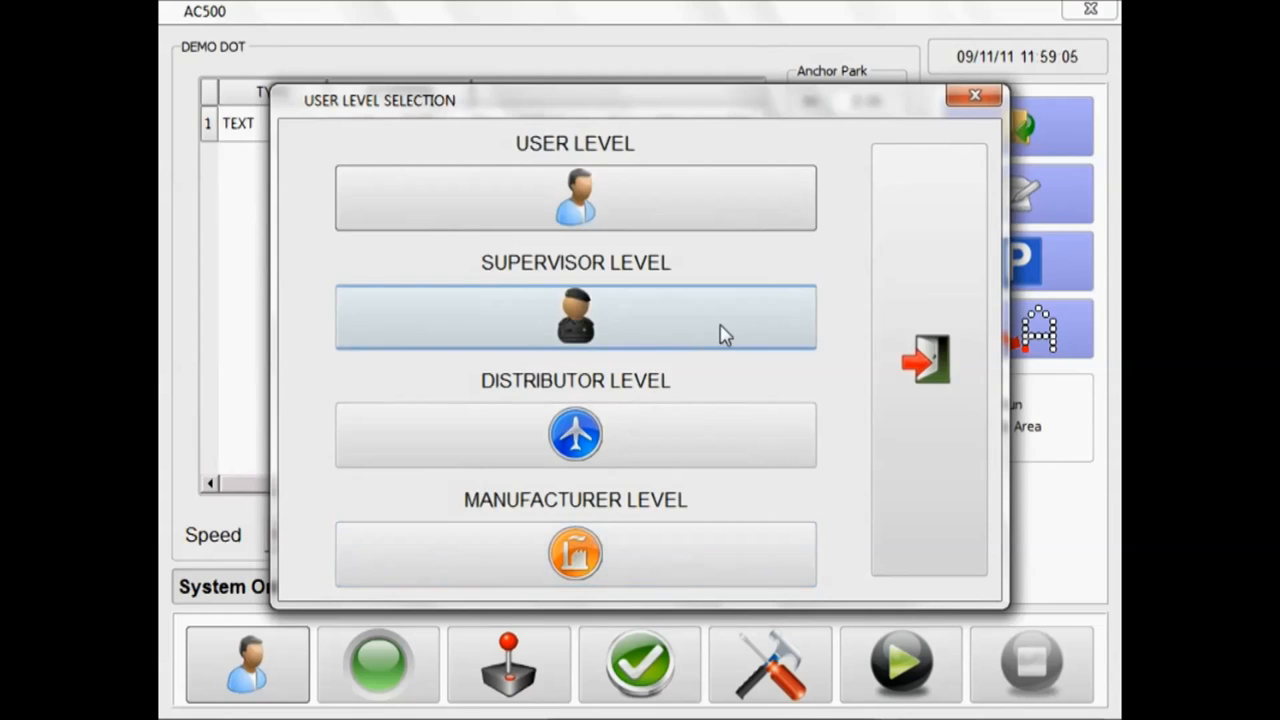
click(575, 317)
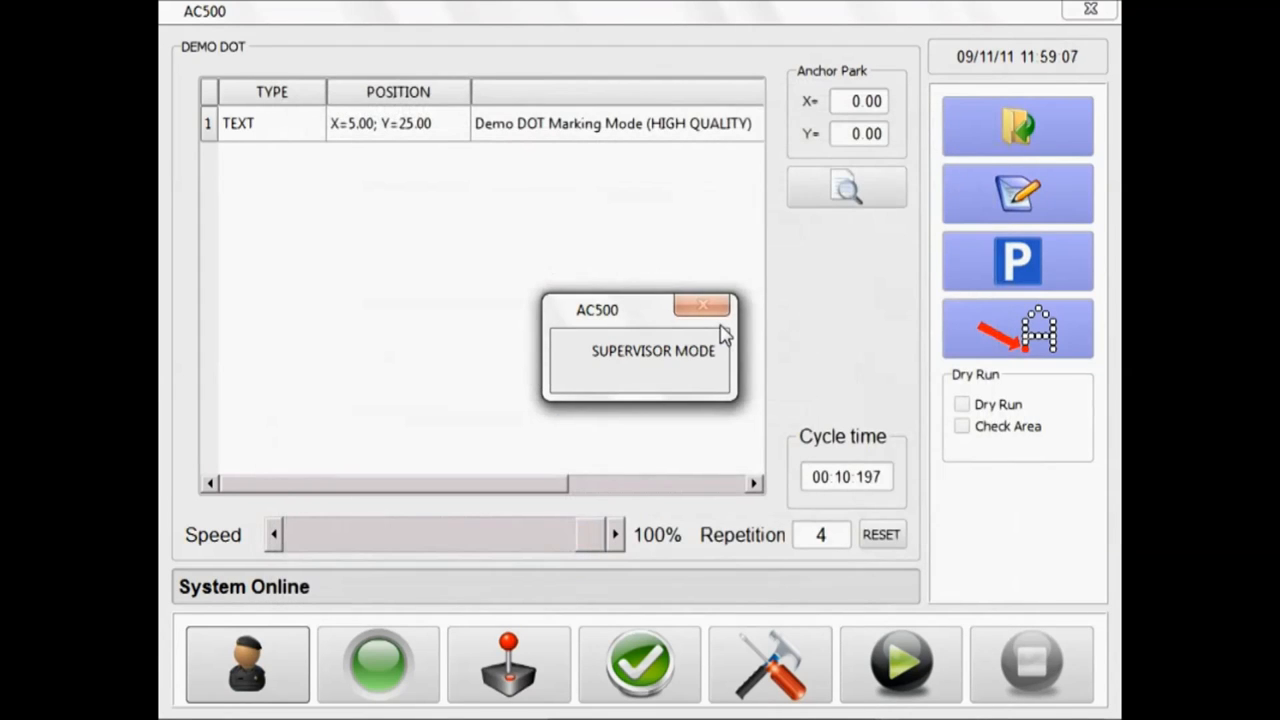
click(703, 305)
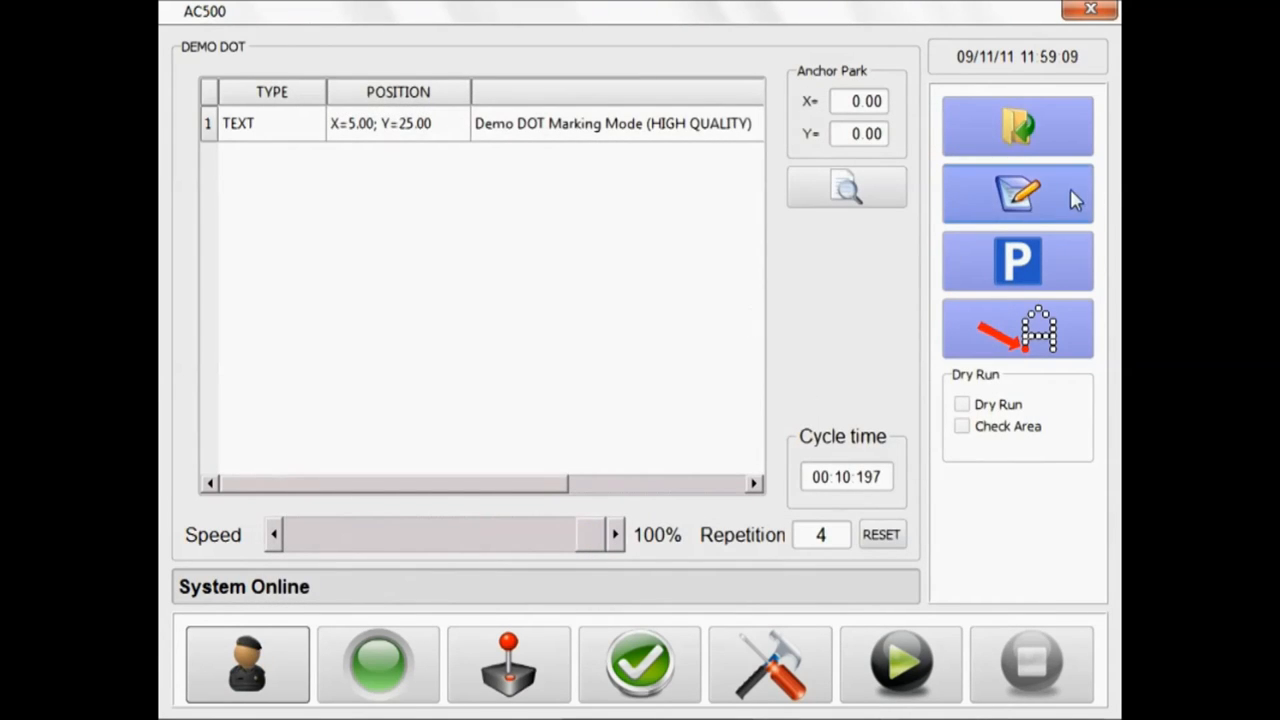
Start a new blank program after the DEMO DOT save prompt, naming it NEW PATTERN 1.
click(1017, 193)
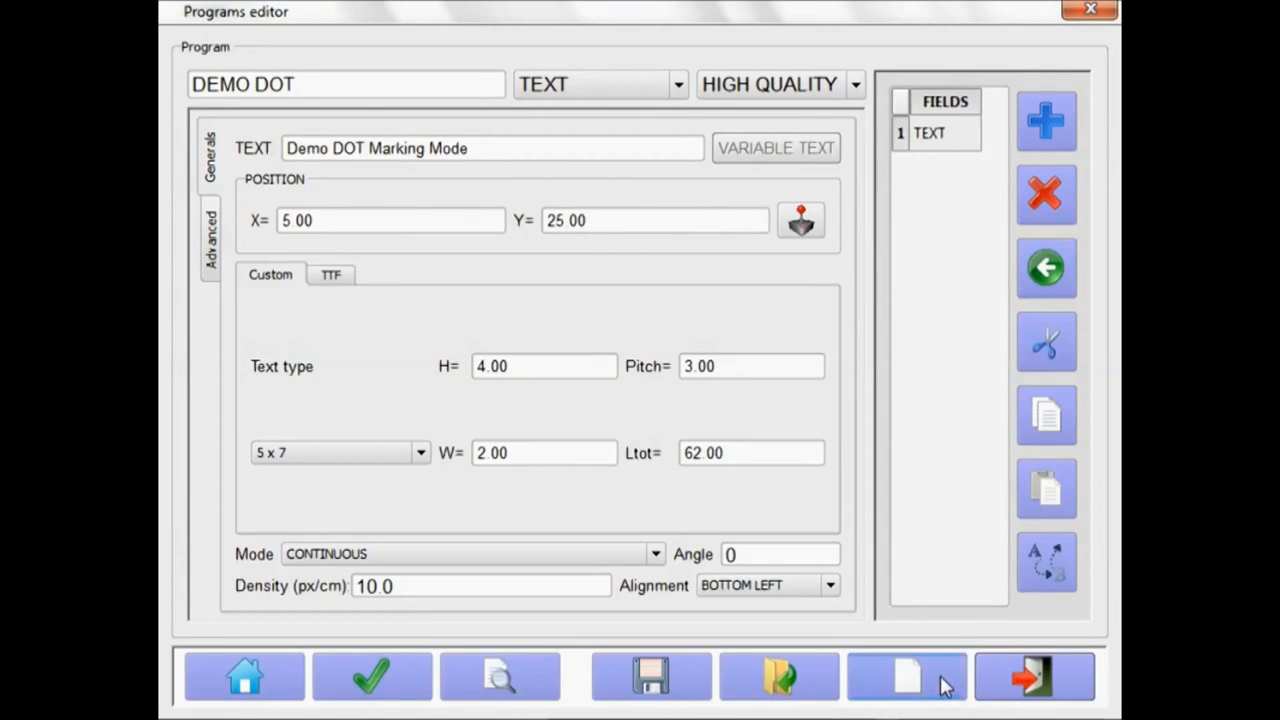
click(906, 676)
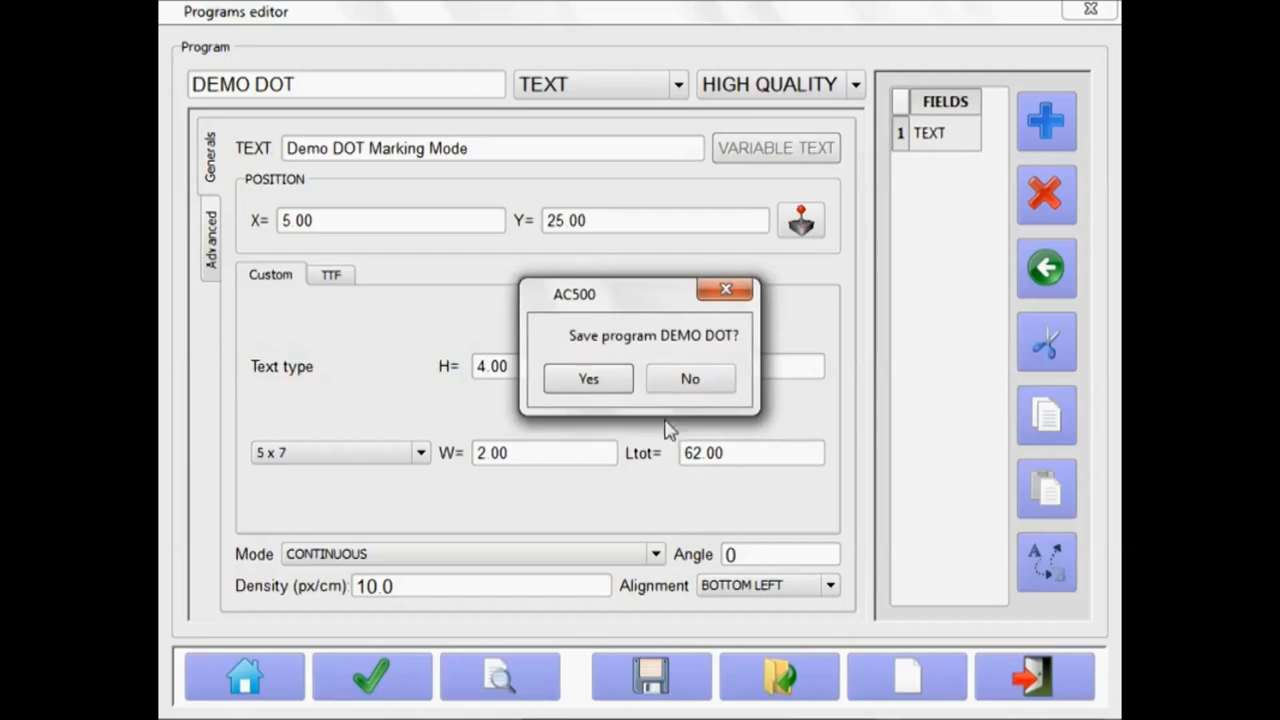
click(689, 378)
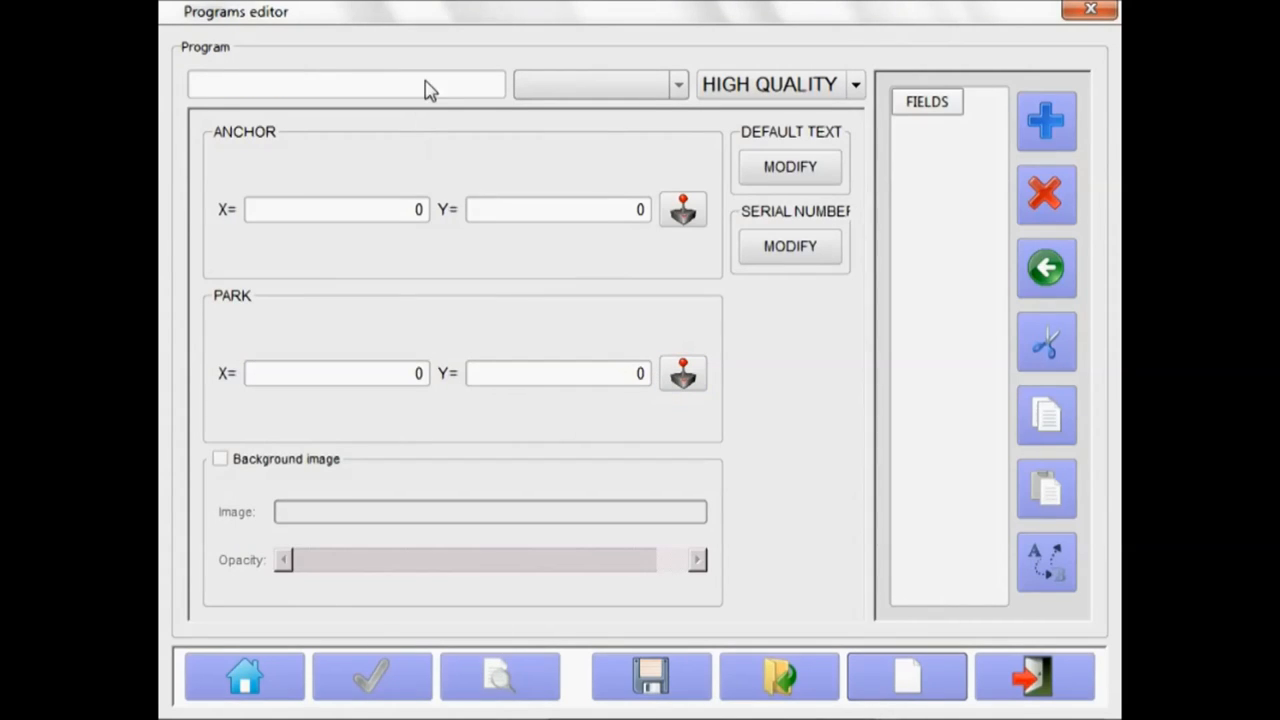
click(345, 84)
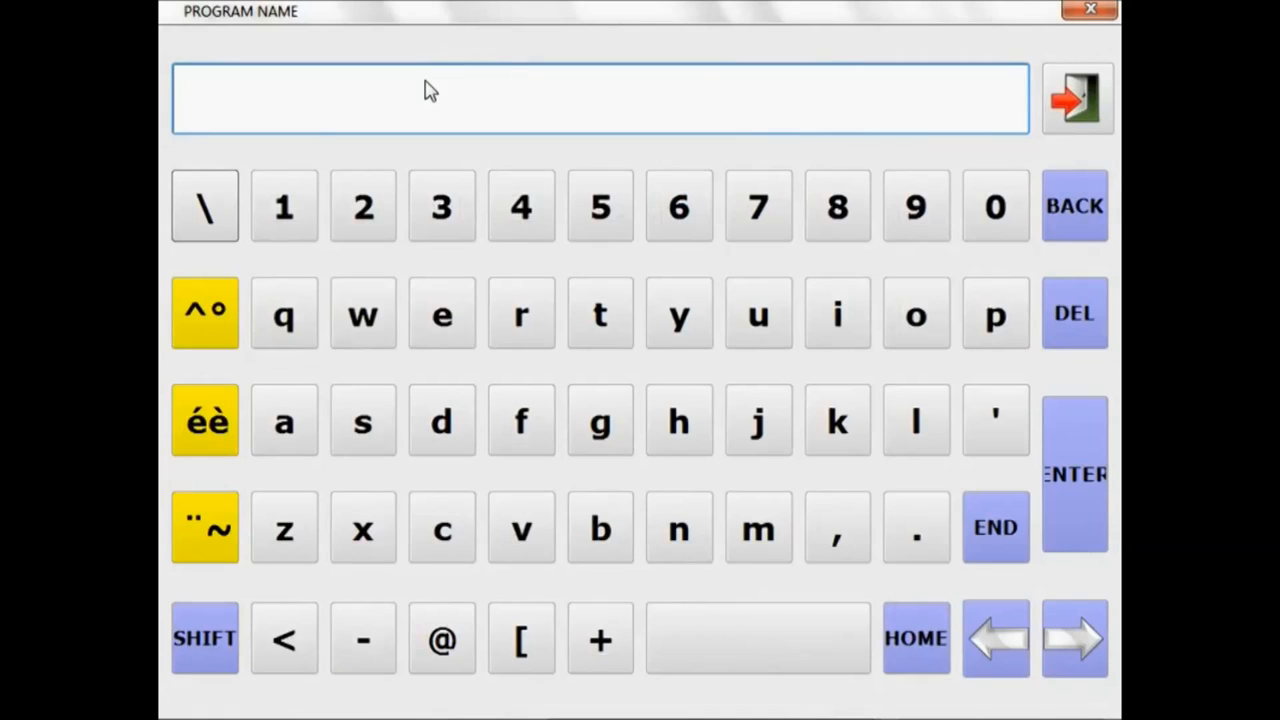
text(NEW PATTERN 1)
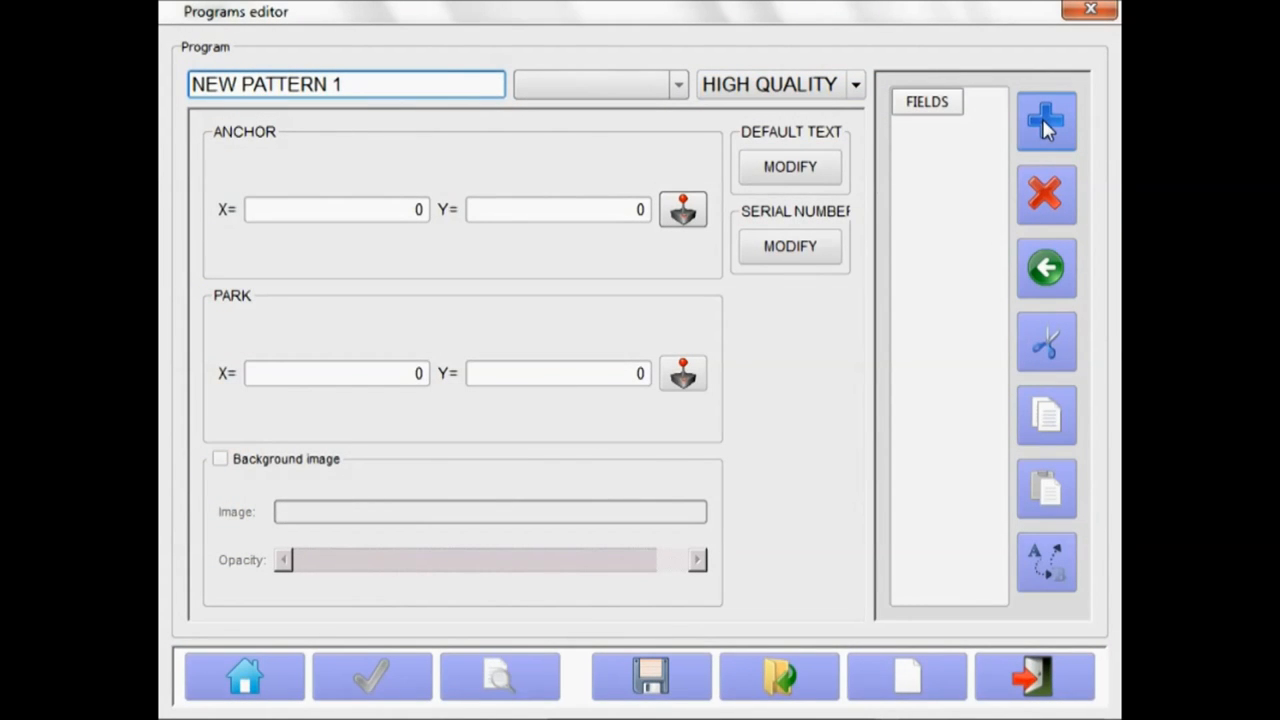
Add text field 'Part No 8498' at X 2, Y 40, height 5, width 2.5, NORMAL quality.
click(1046, 120)
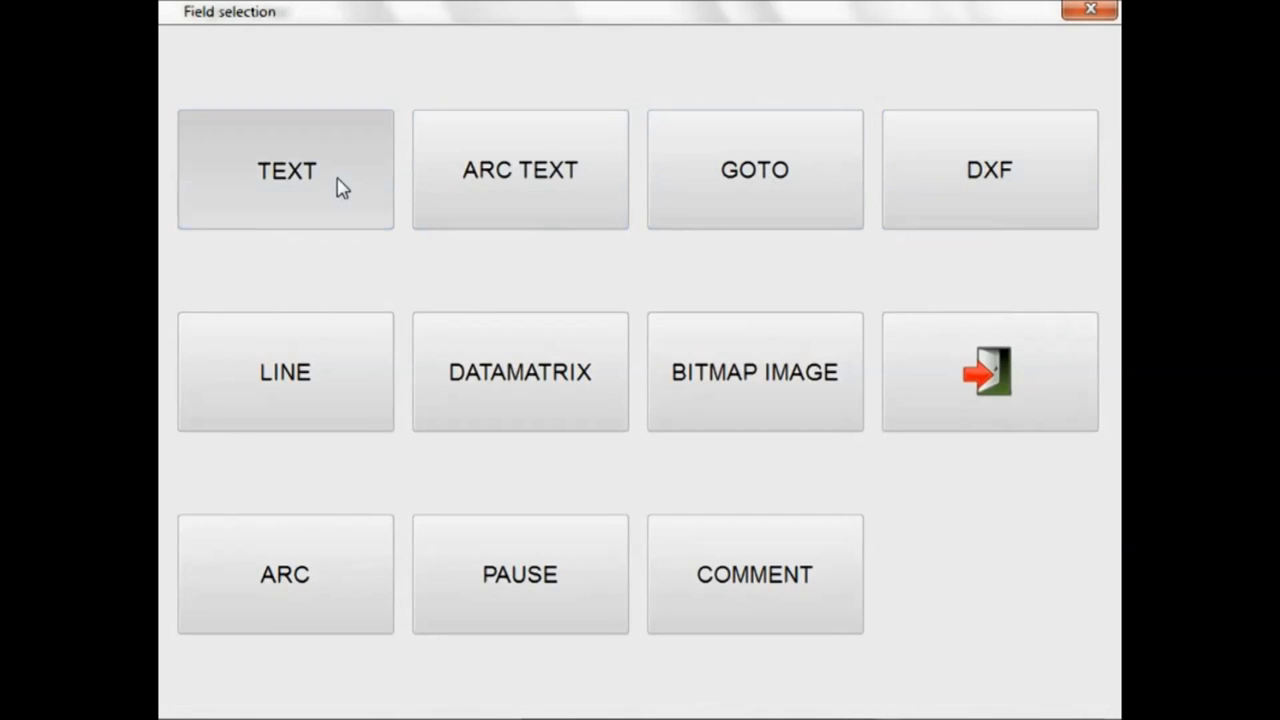
click(286, 169)
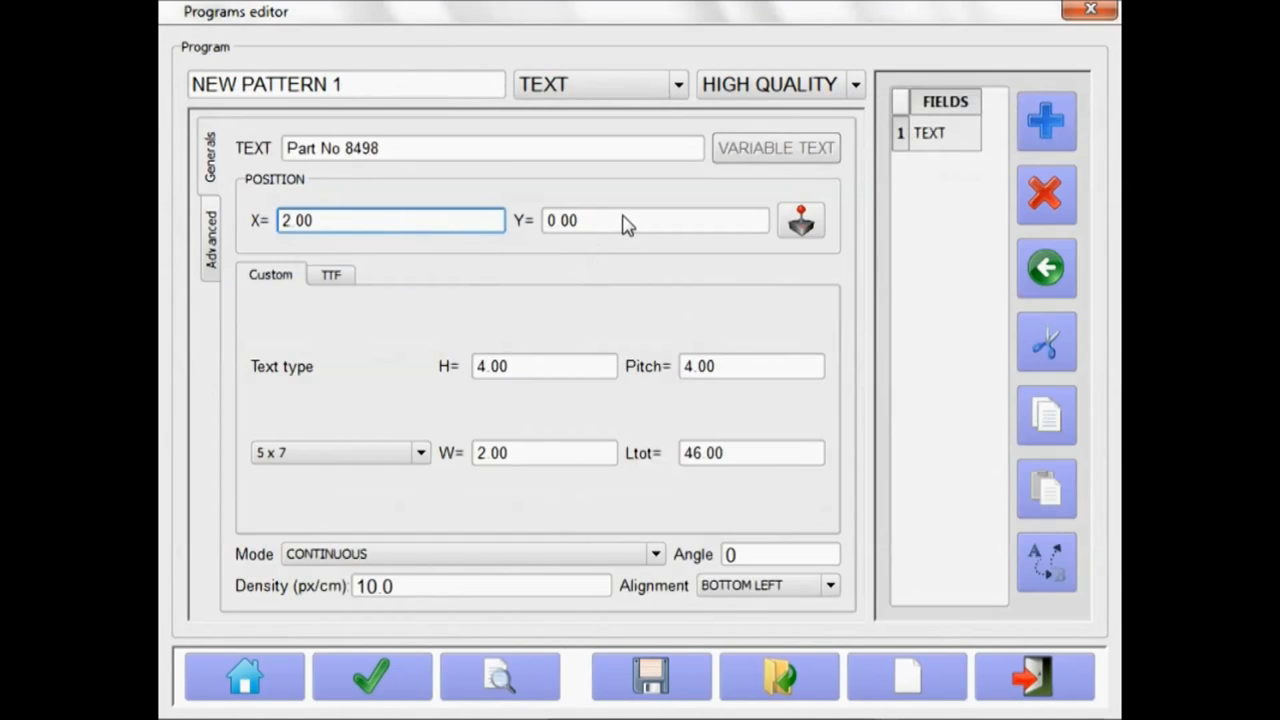
click(655, 220)
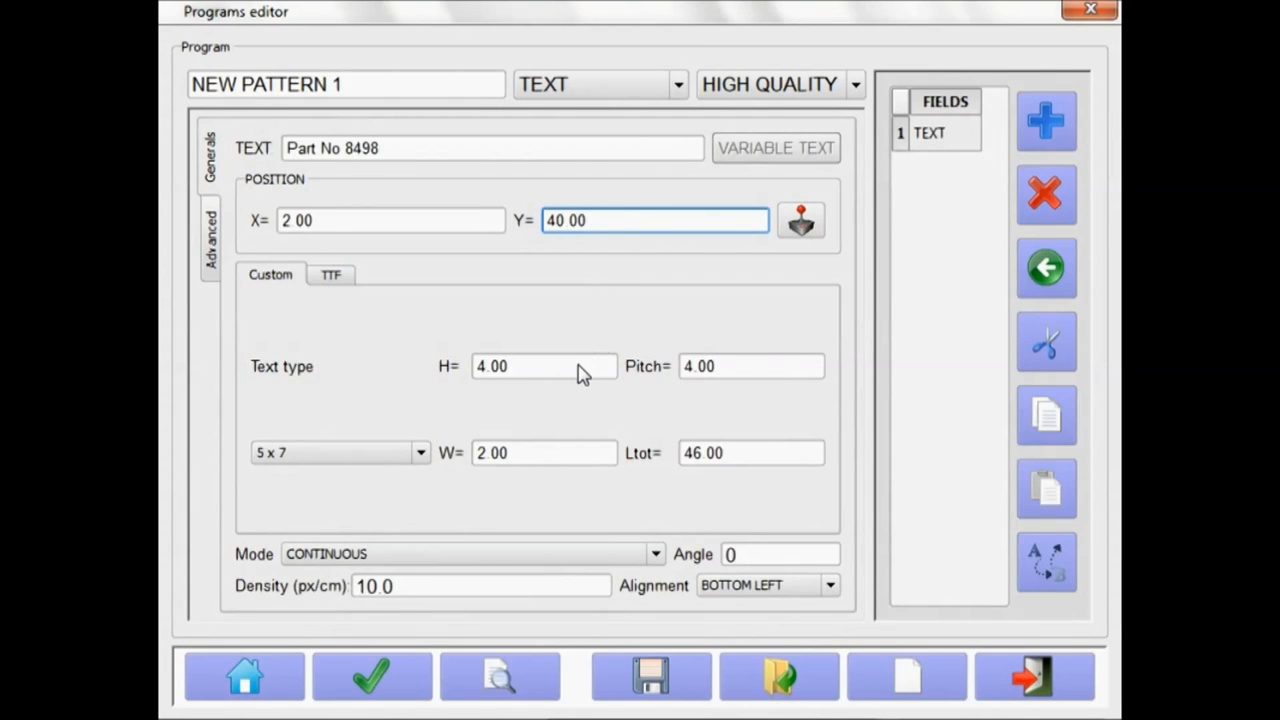
text(5.00)
click(545, 453)
text(2.5)
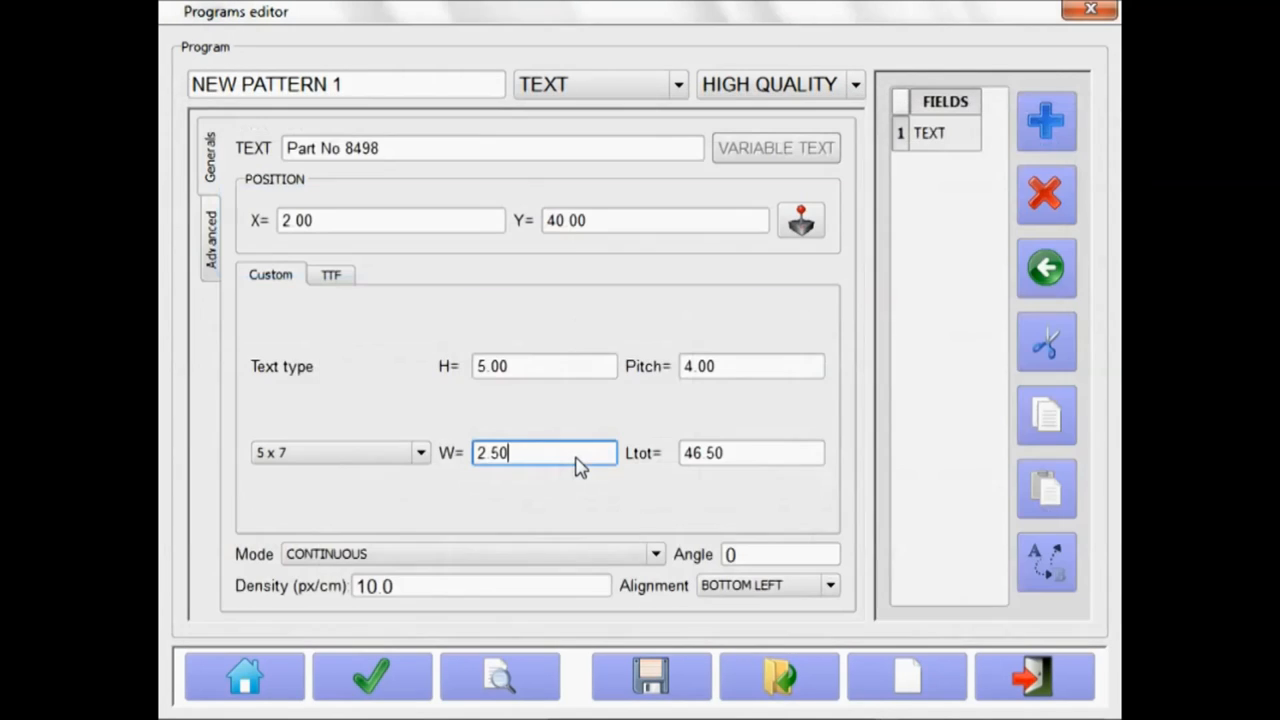
mouse_move(870, 88)
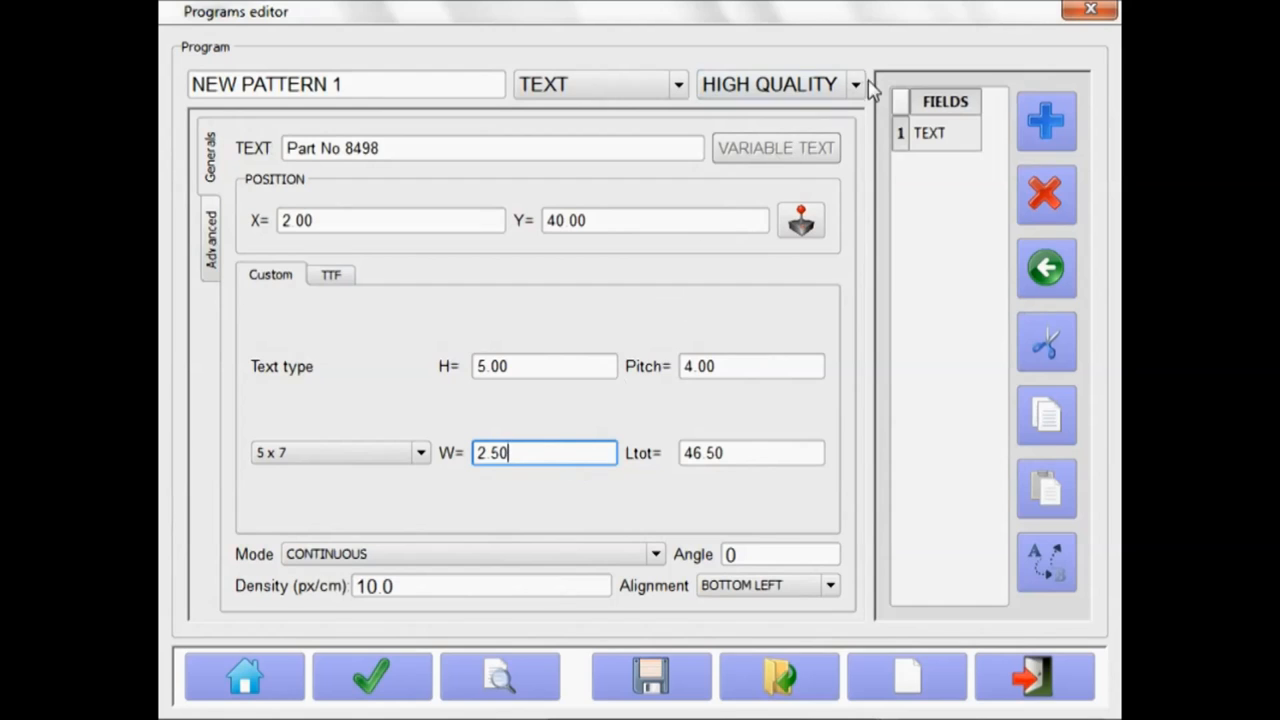
click(854, 84)
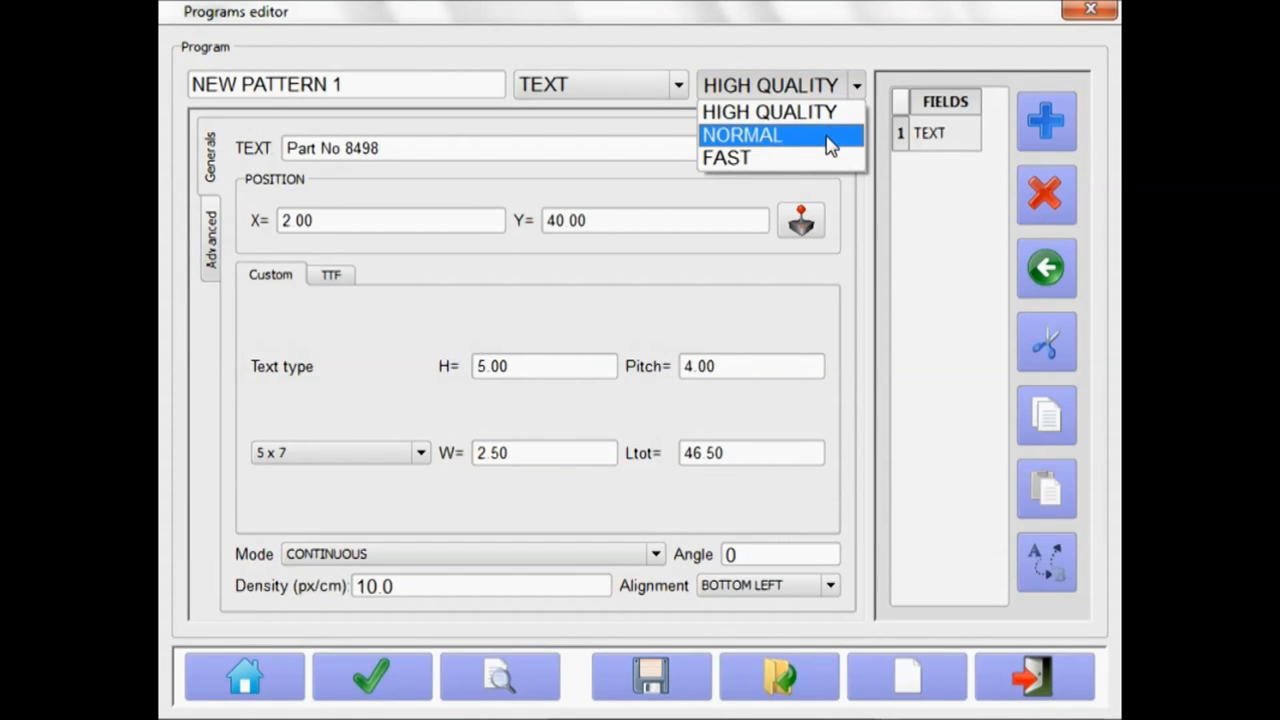
click(741, 135)
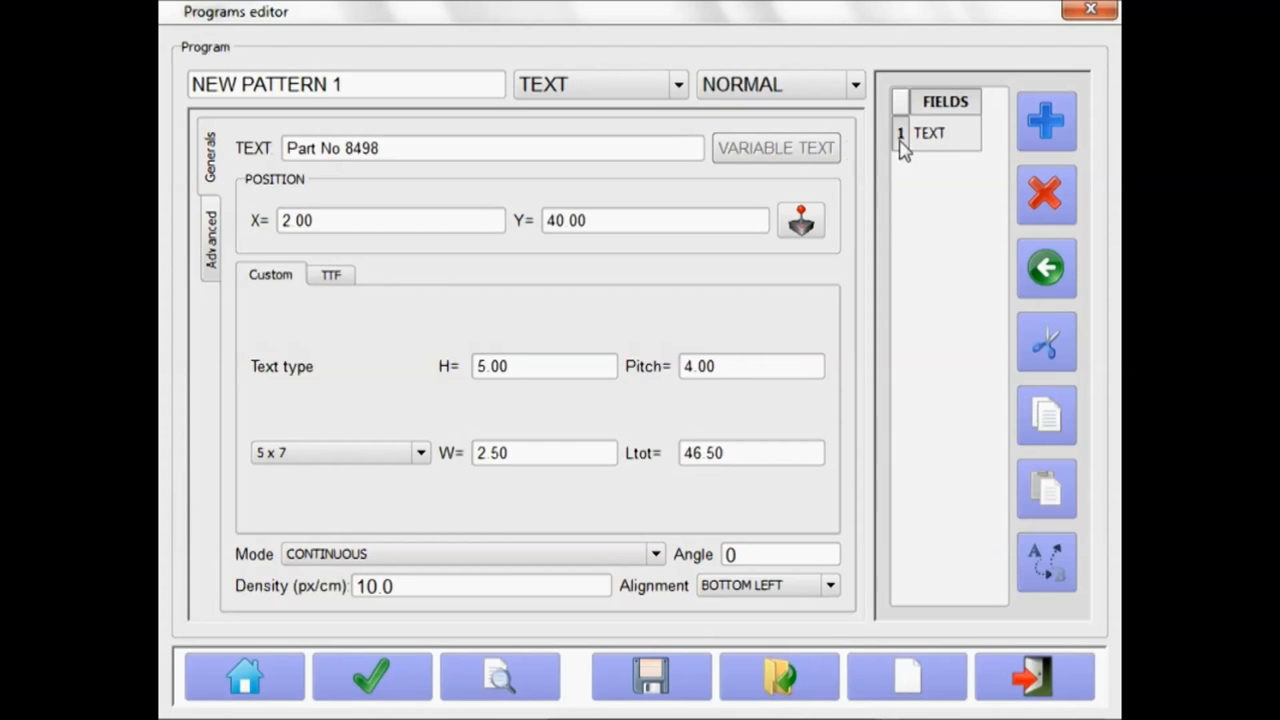
Add an 'S/N' text field at X 2, Y 30 with character height 6 and width 3.
click(1046, 120)
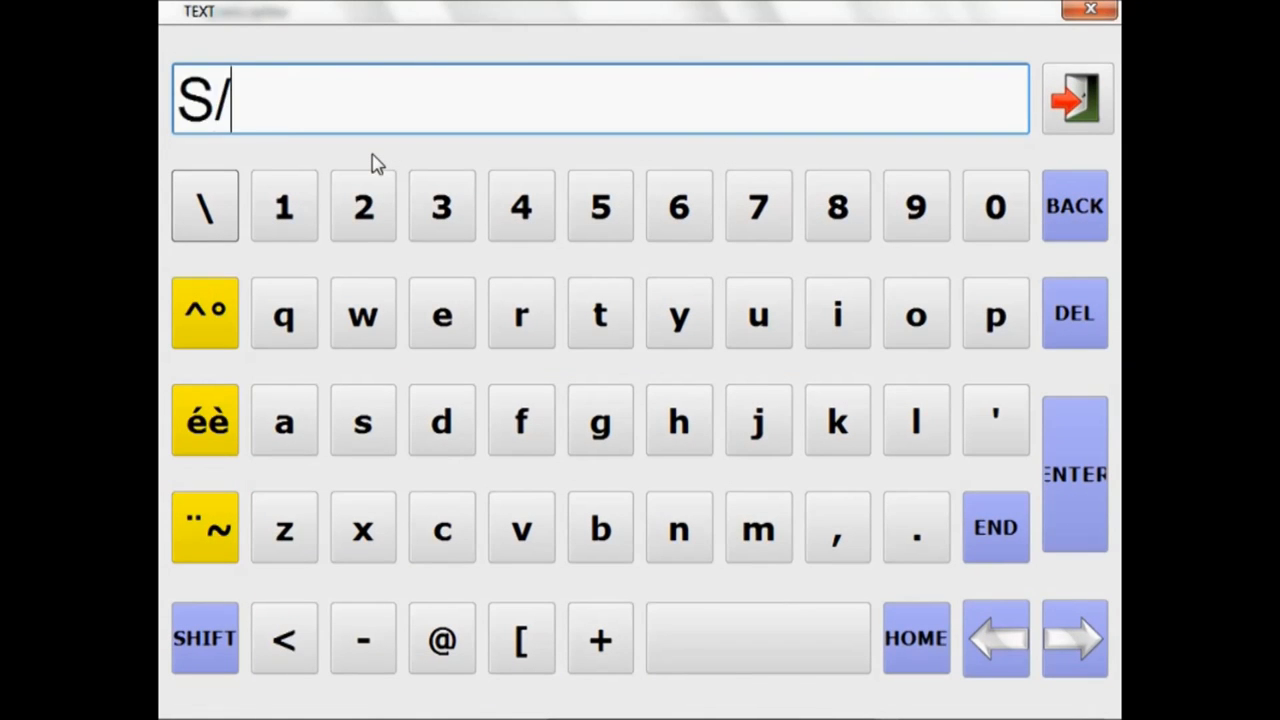
click(1077, 98)
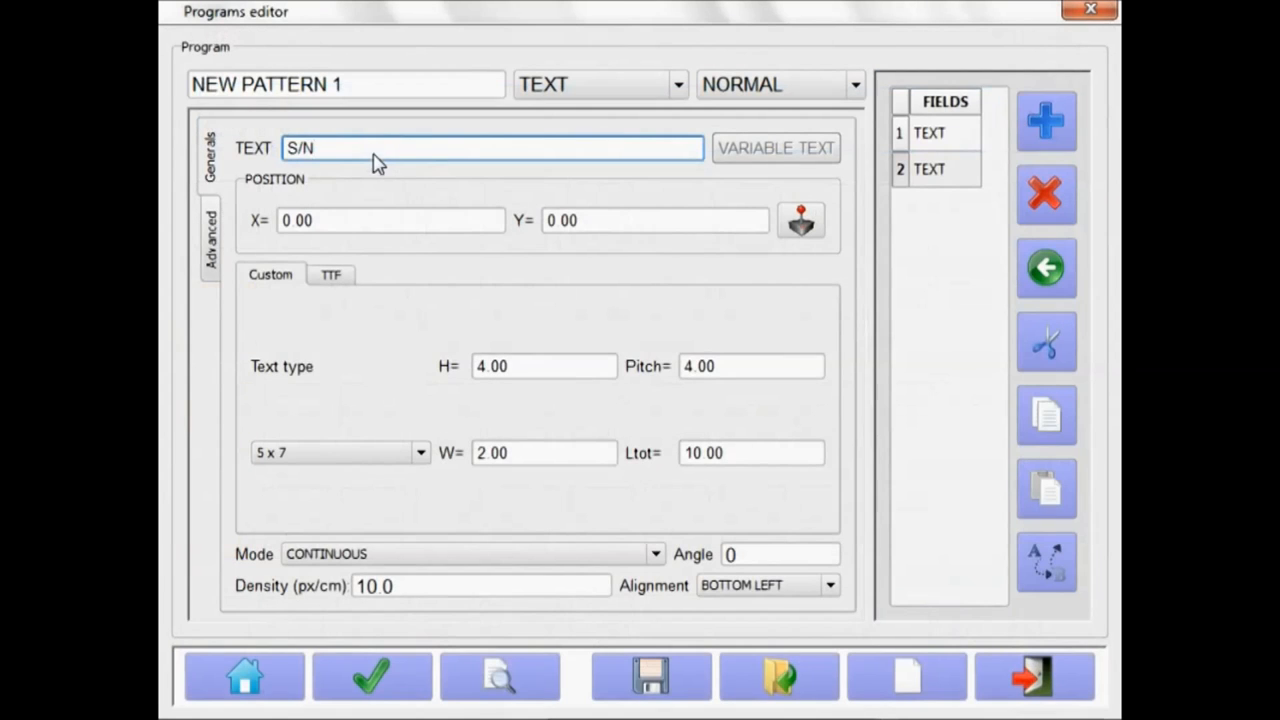
click(390, 220)
text(2)
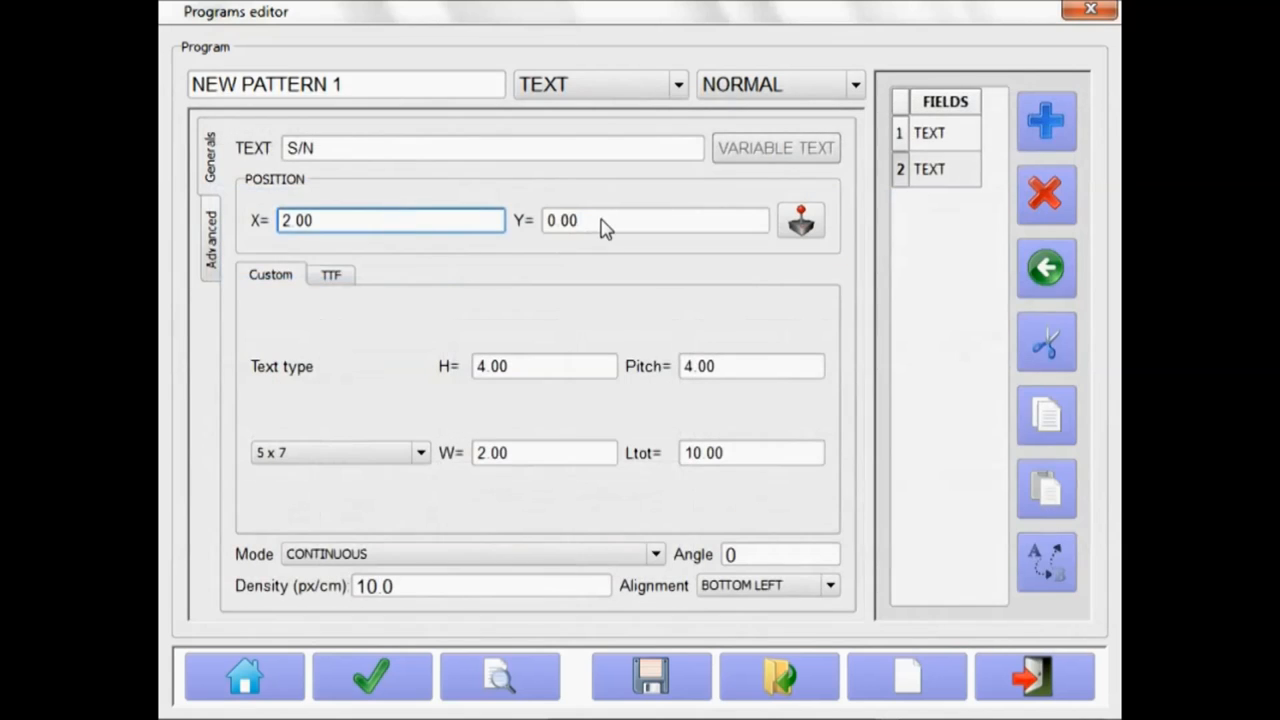
click(655, 220)
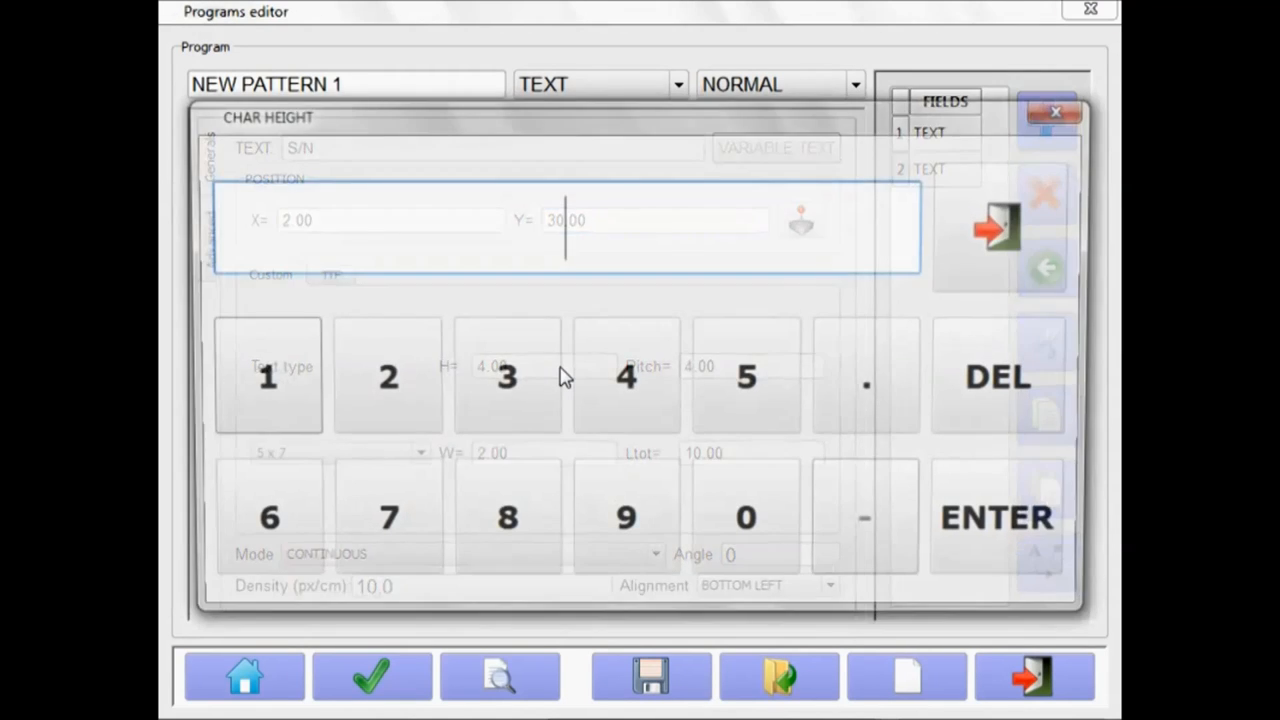
click(996, 517)
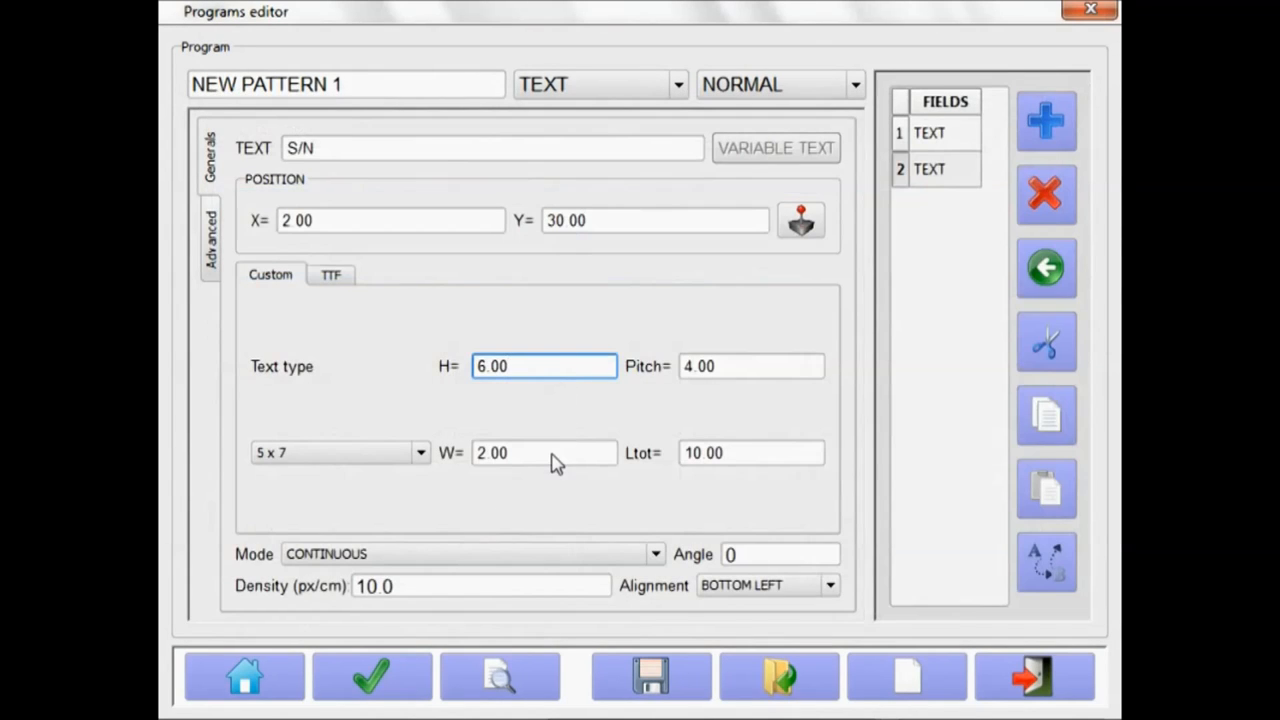
click(543, 452)
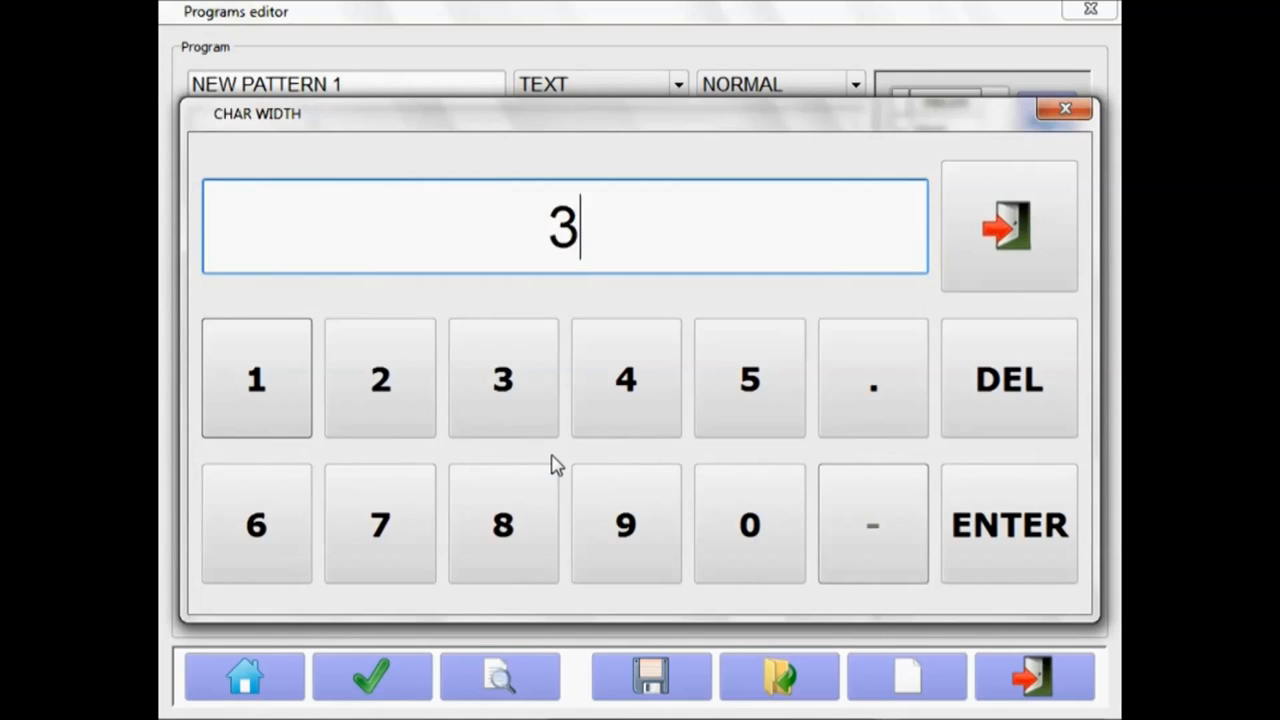
click(1008, 524)
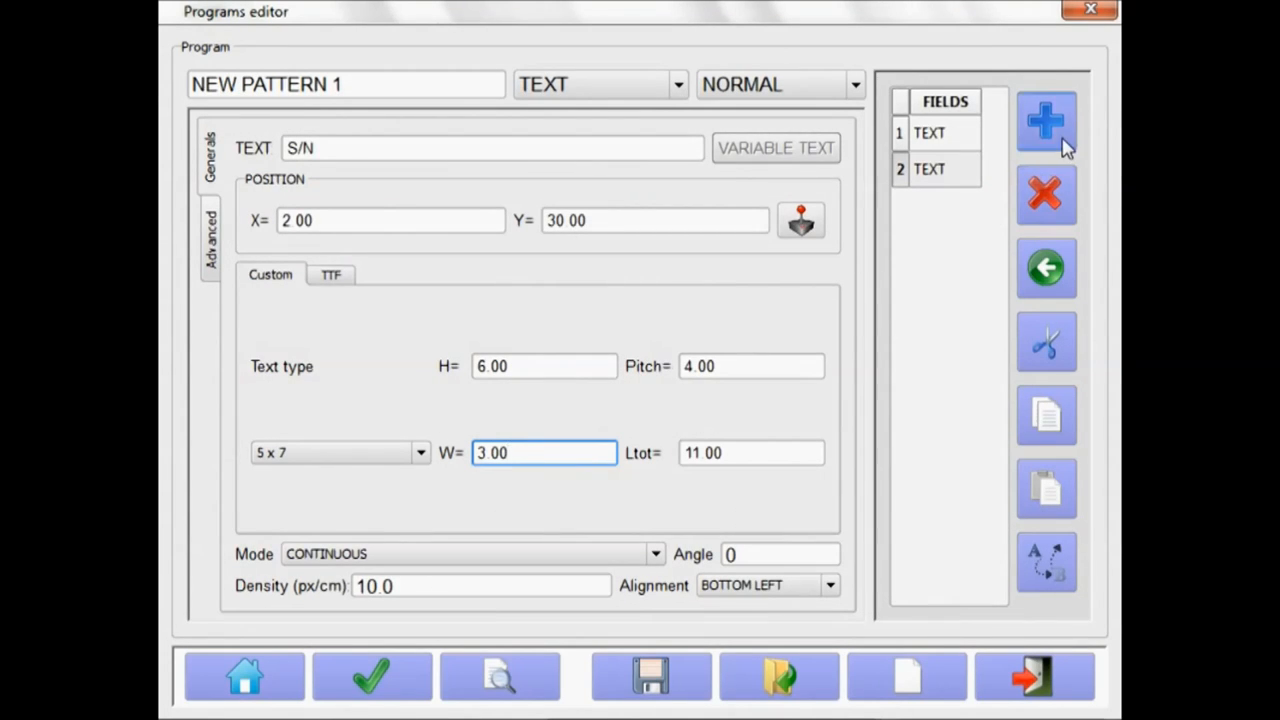
click(1046, 120)
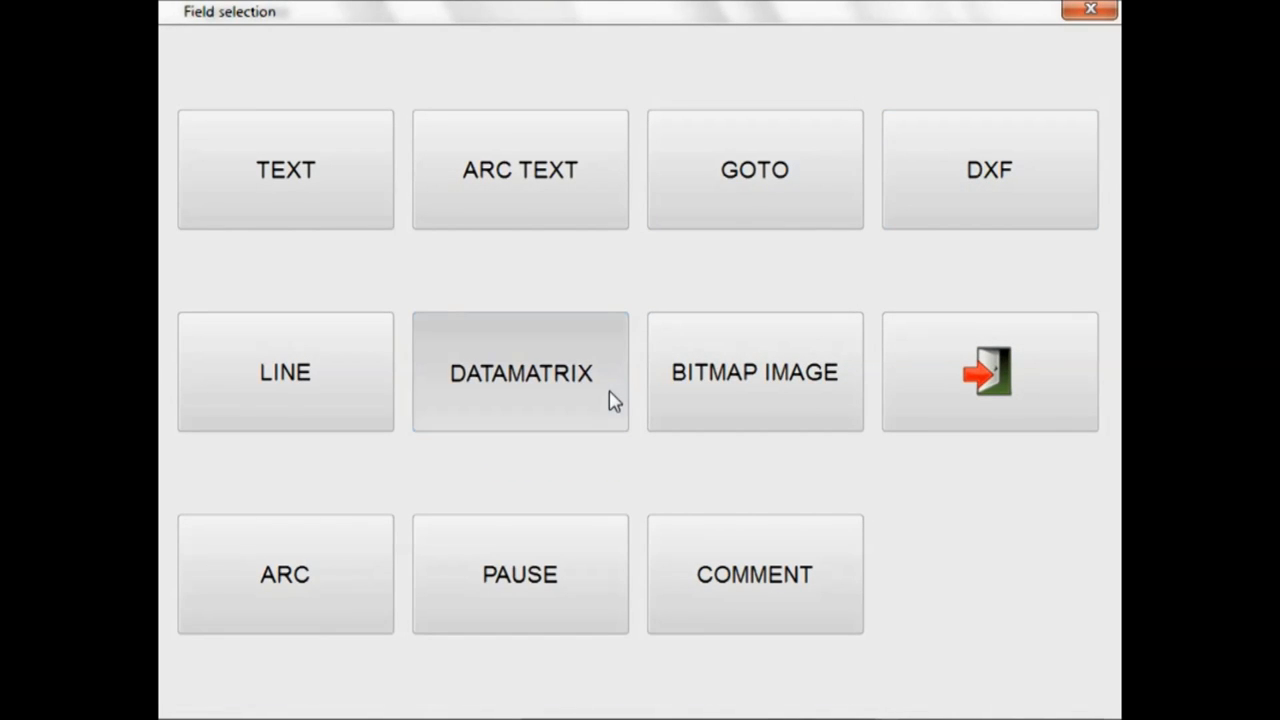
Add a DataMatrix code encoding 634750 at X 50, Y 45, size 15, and preview it.
click(520, 372)
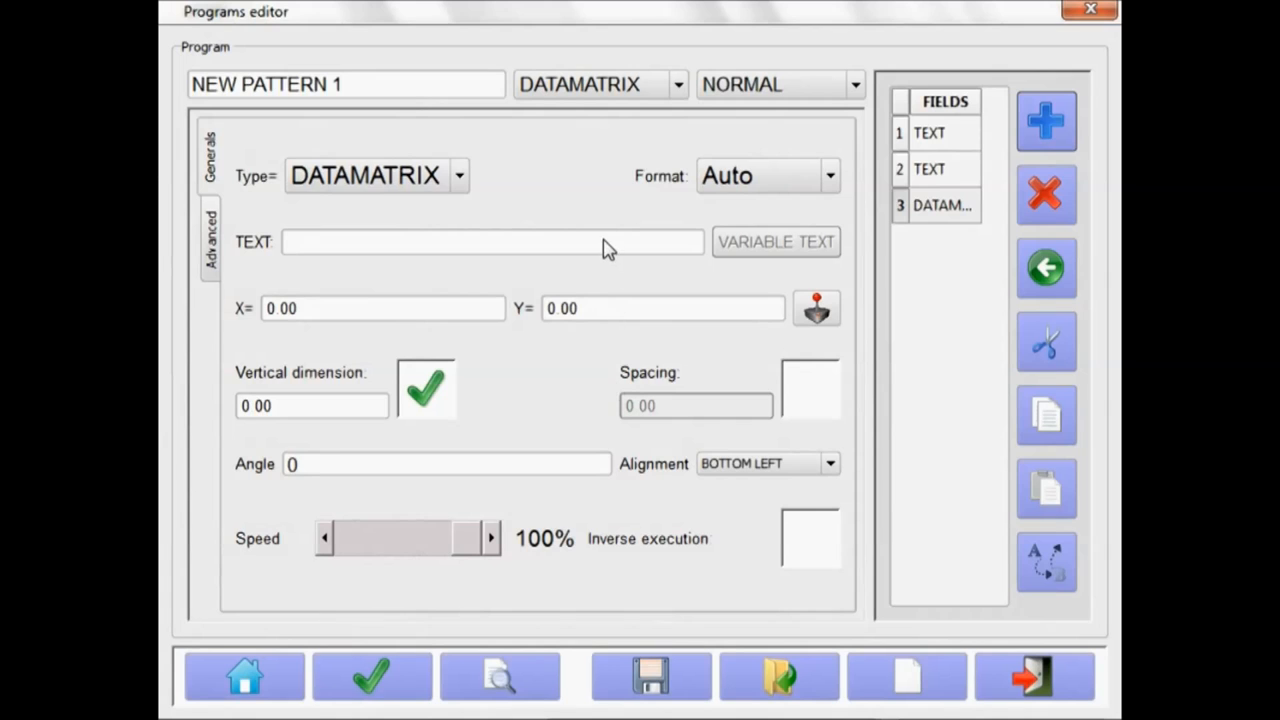
click(490, 241)
text(634750)
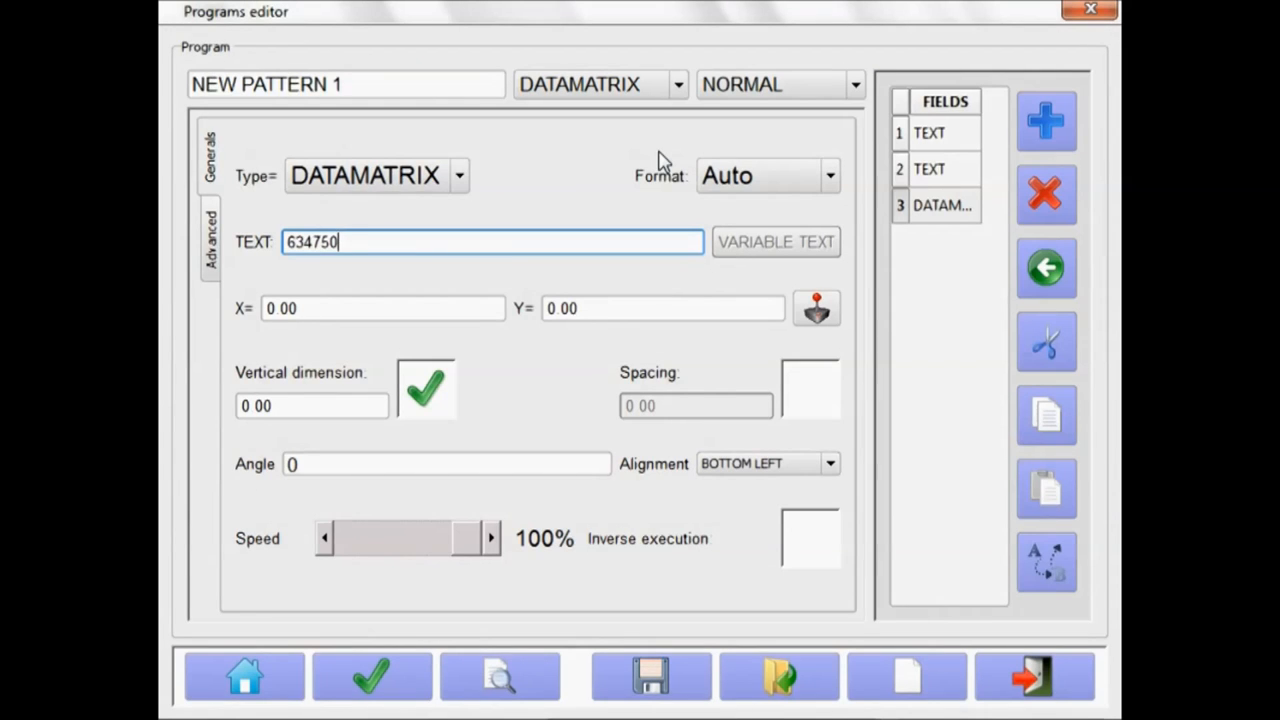
mouse_move(490, 313)
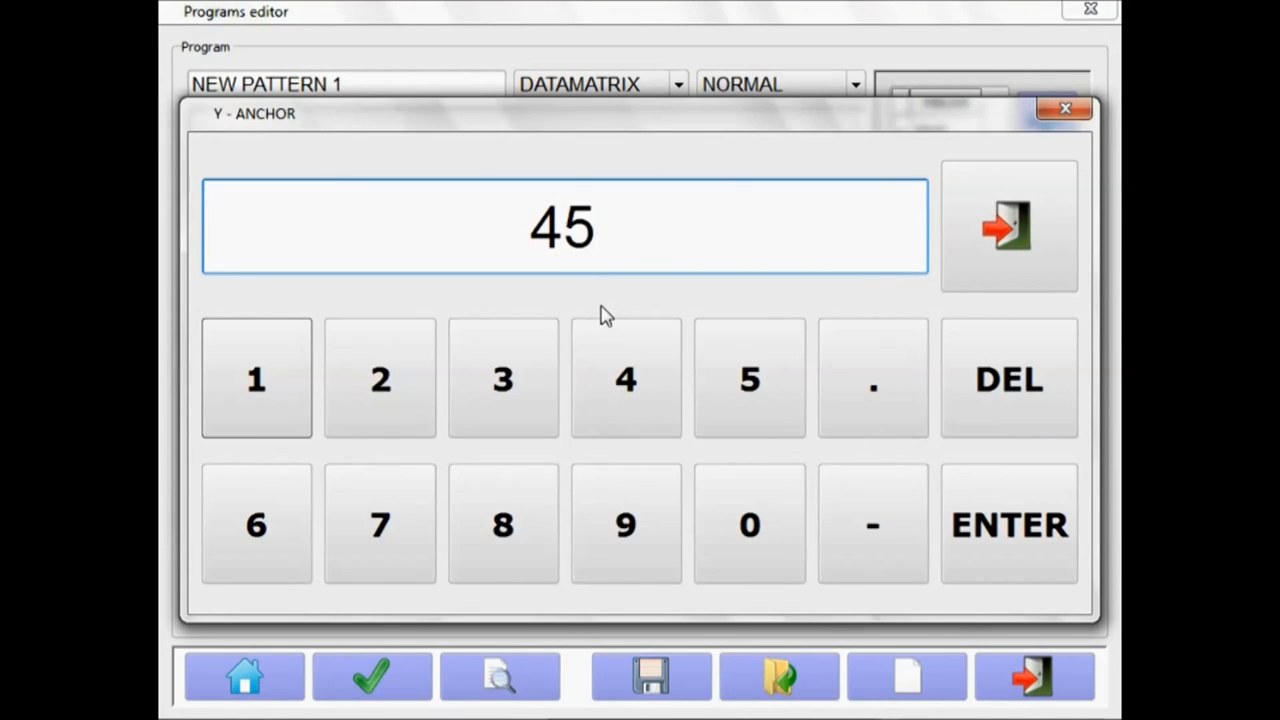
click(1008, 524)
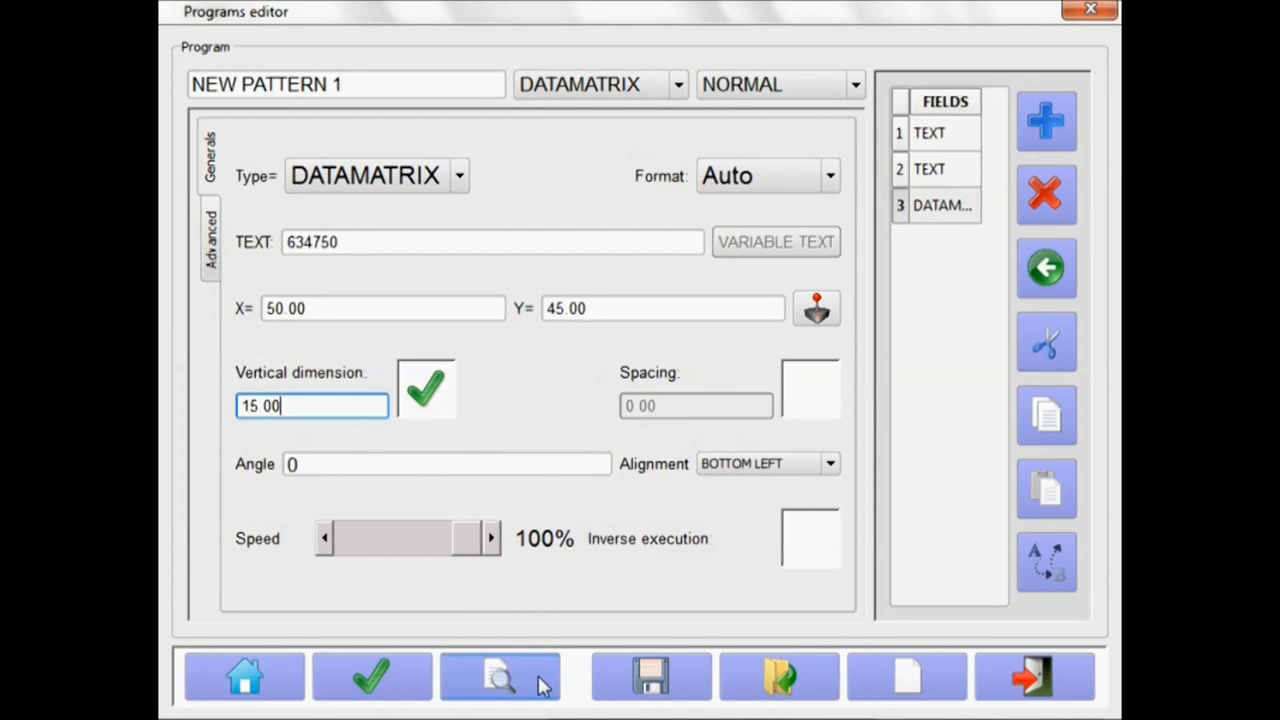
click(500, 676)
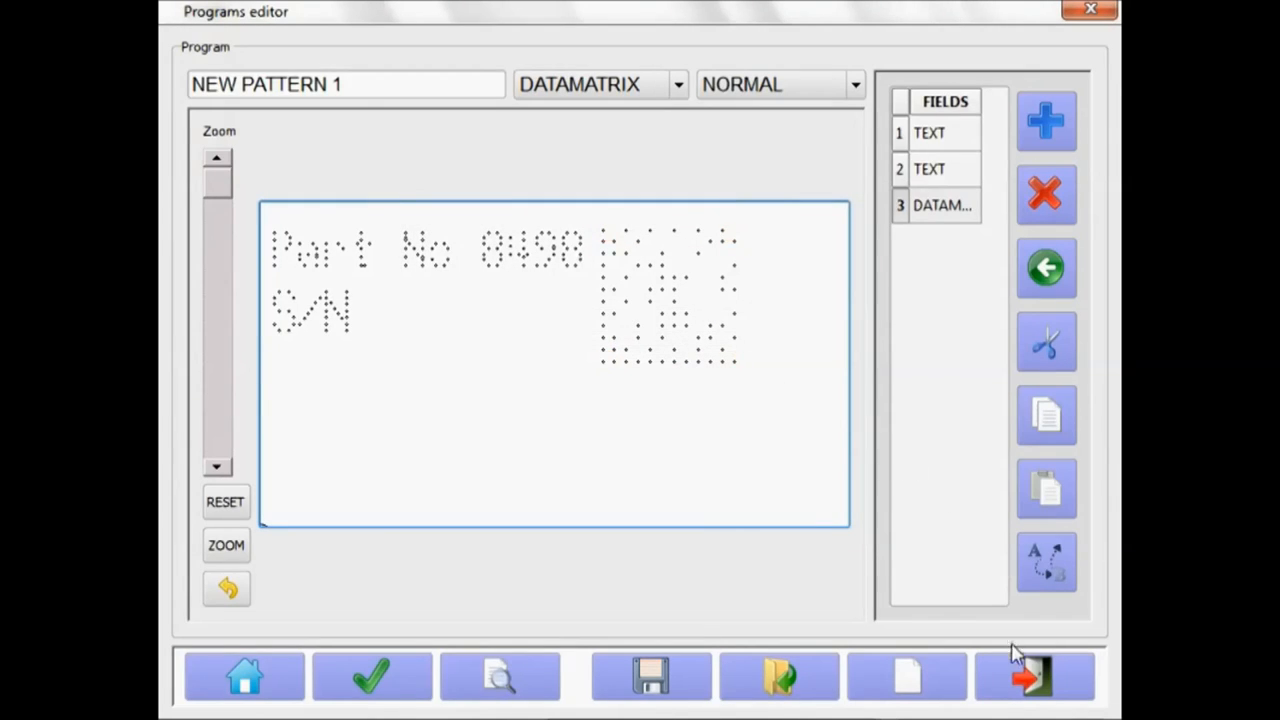
Exit the programs editor and show the NEW PATTERN 1 layout preview on the main screen.
click(1035, 675)
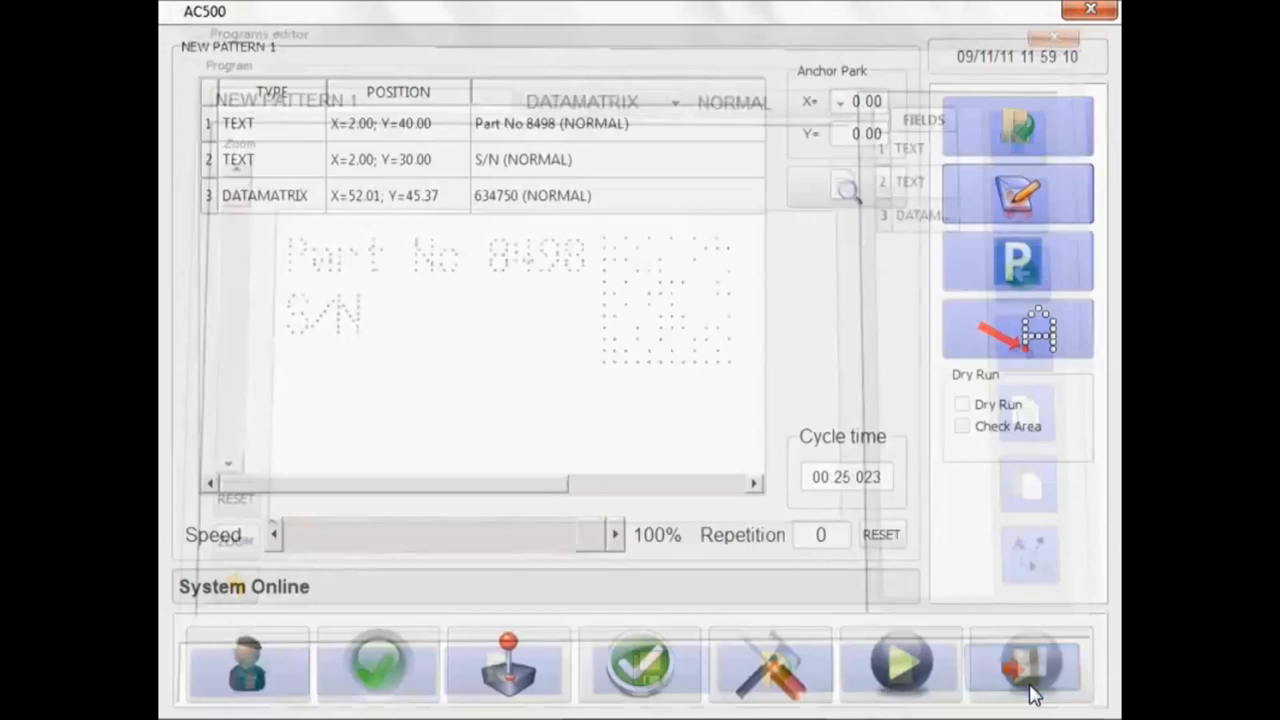
click(1031, 664)
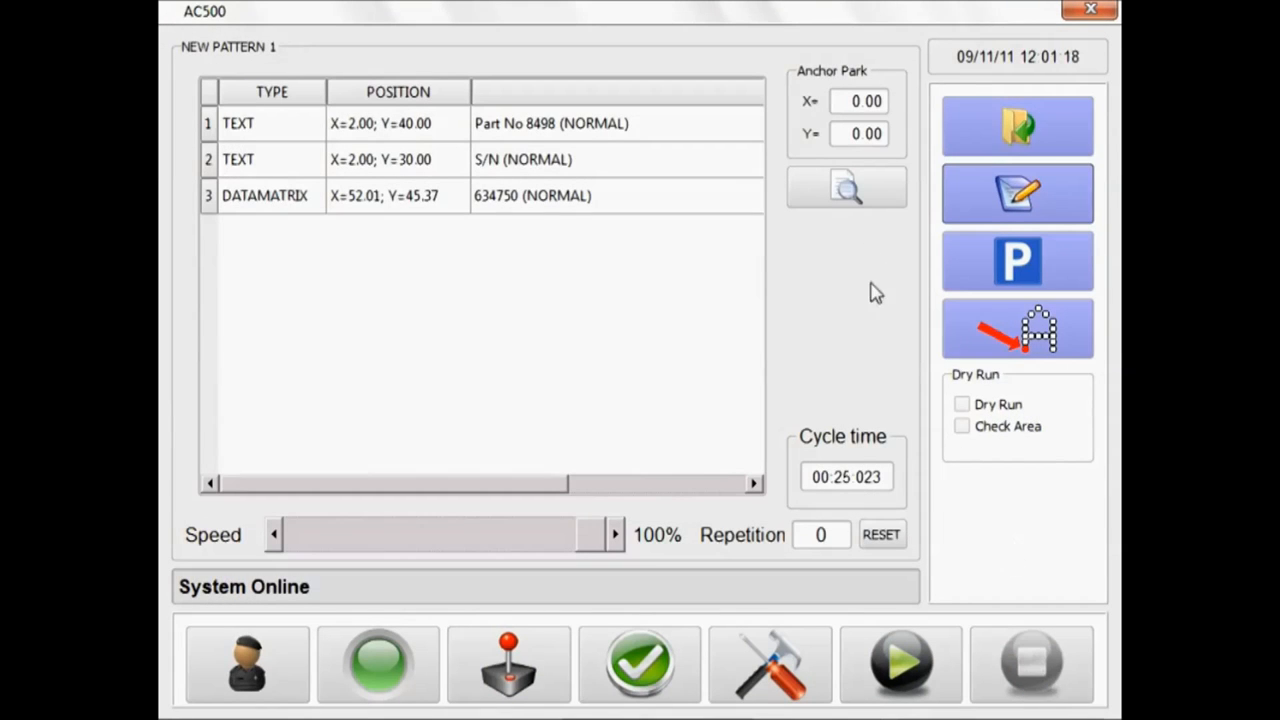
mouse_move(893, 488)
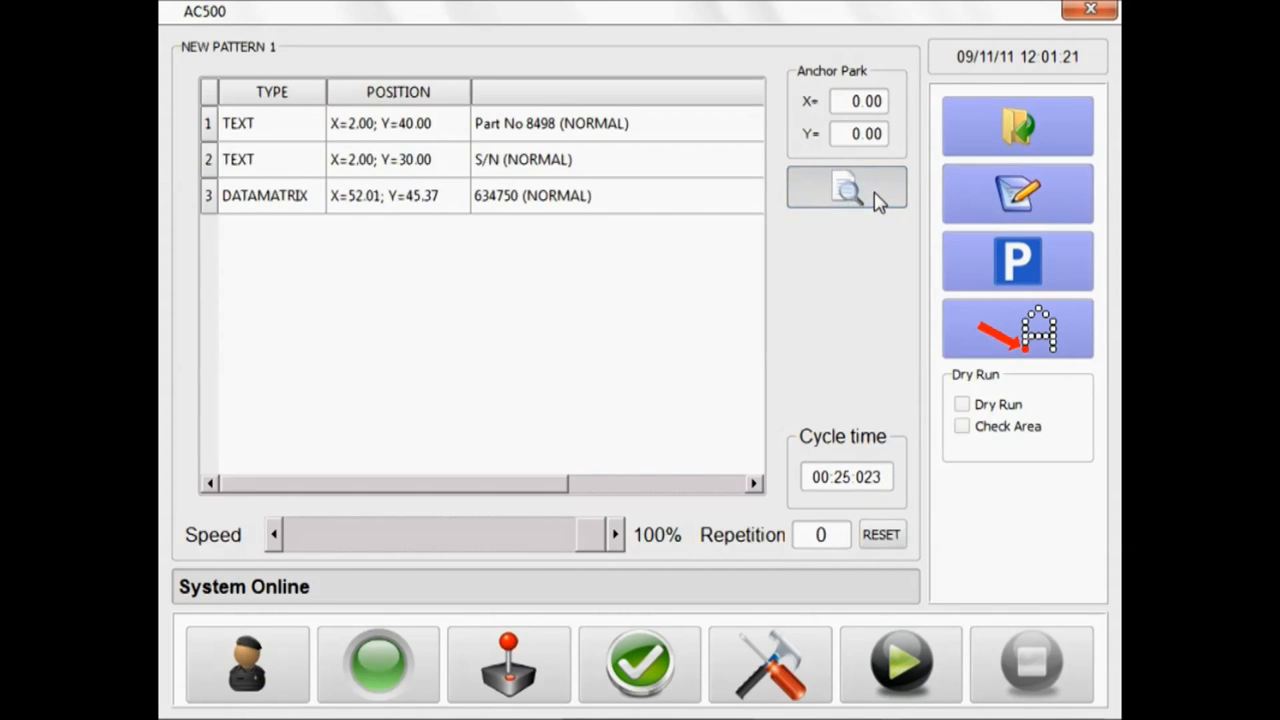
click(845, 188)
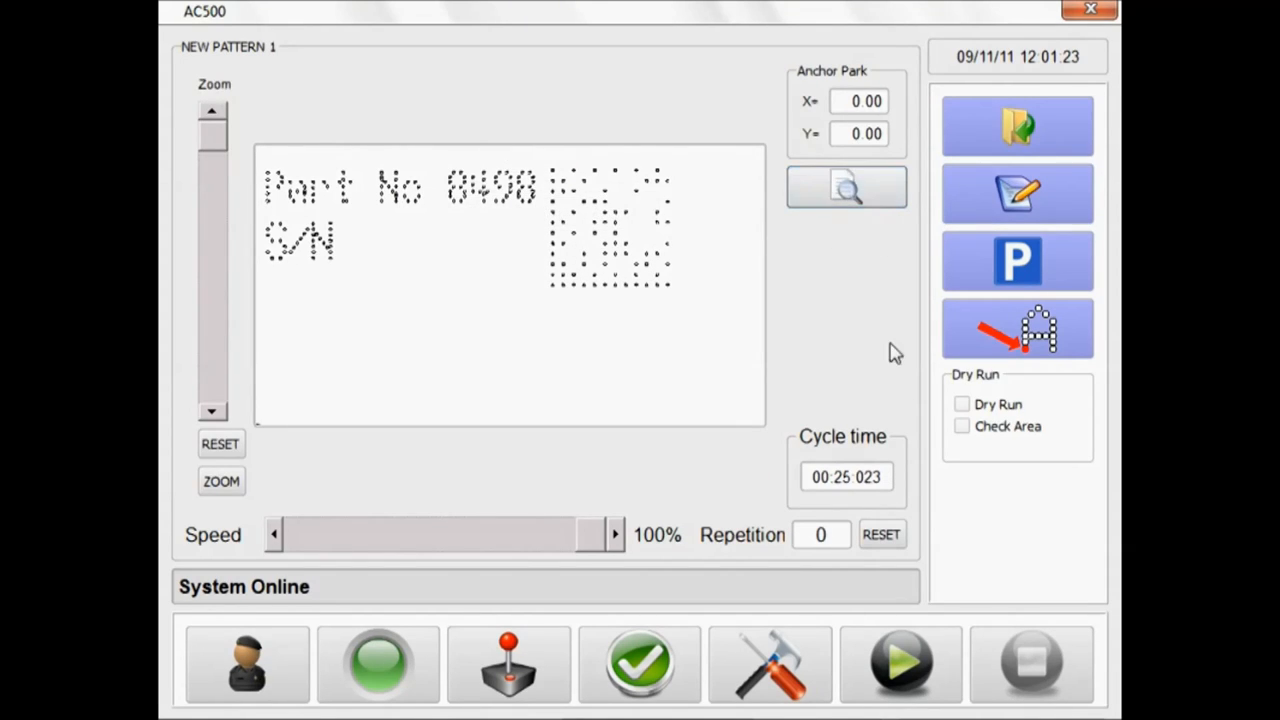
Run a marking area check with Check Area enabled.
click(961, 426)
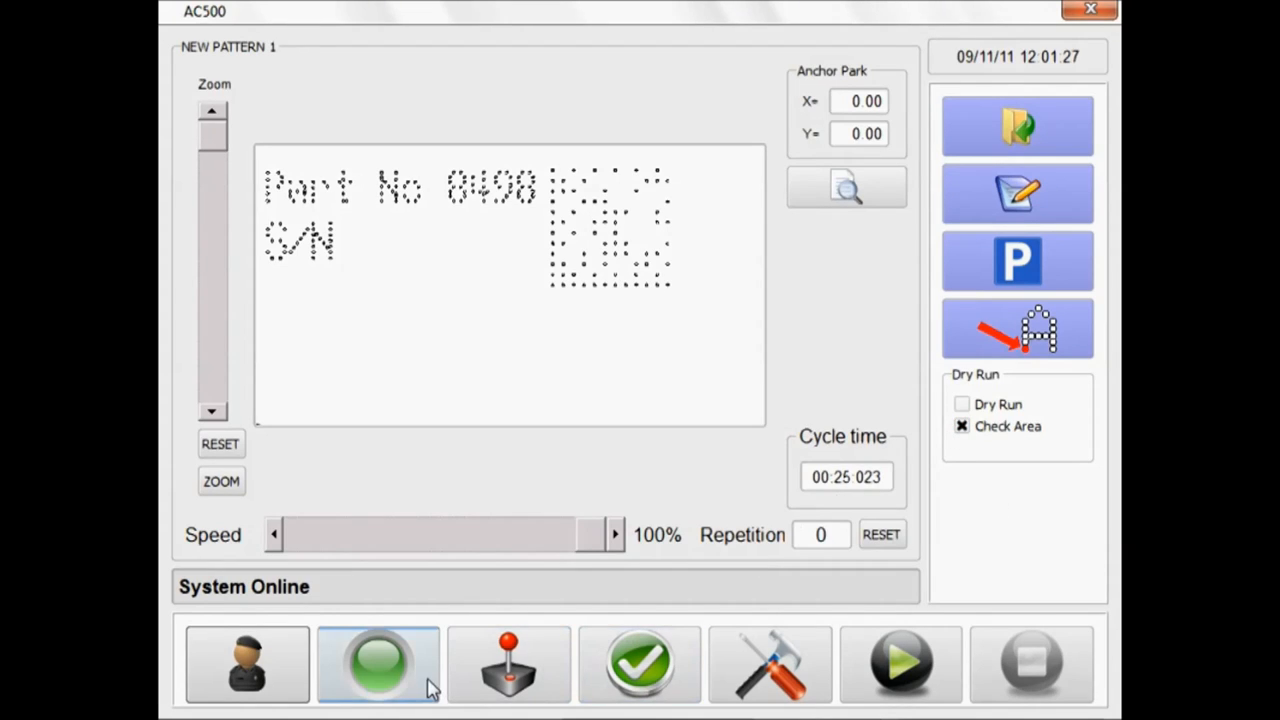
click(900, 663)
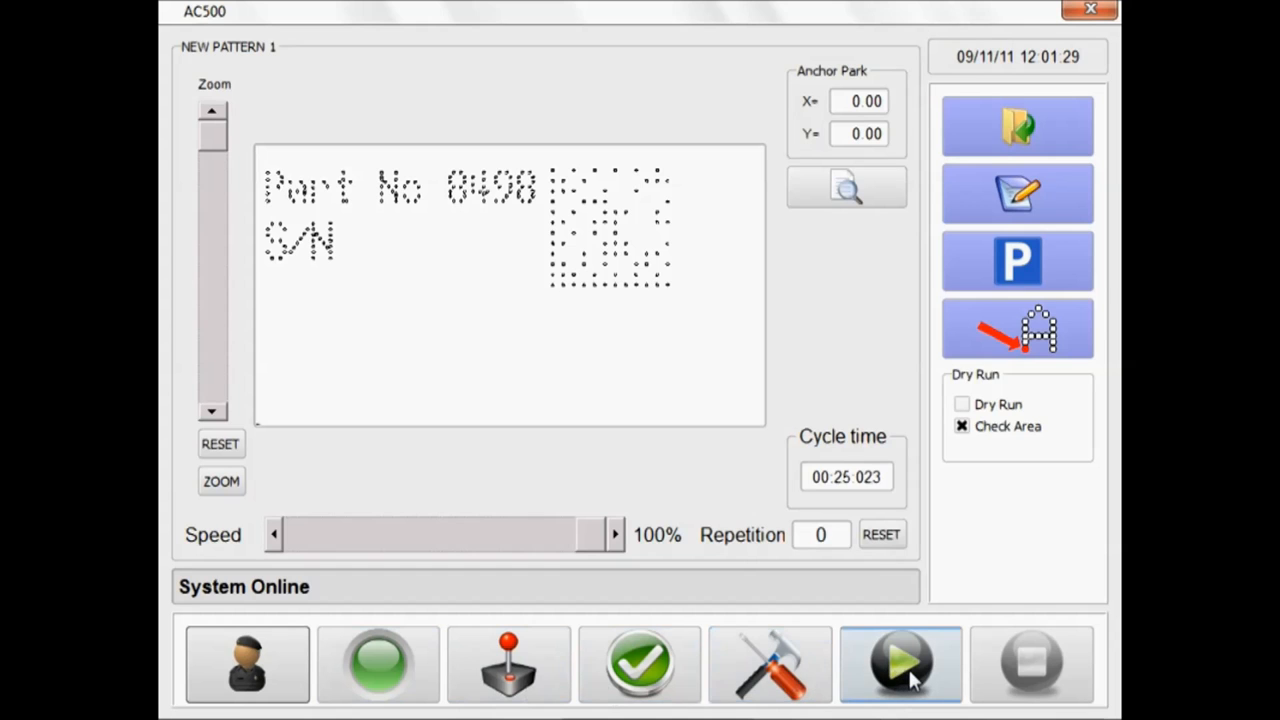
click(899, 663)
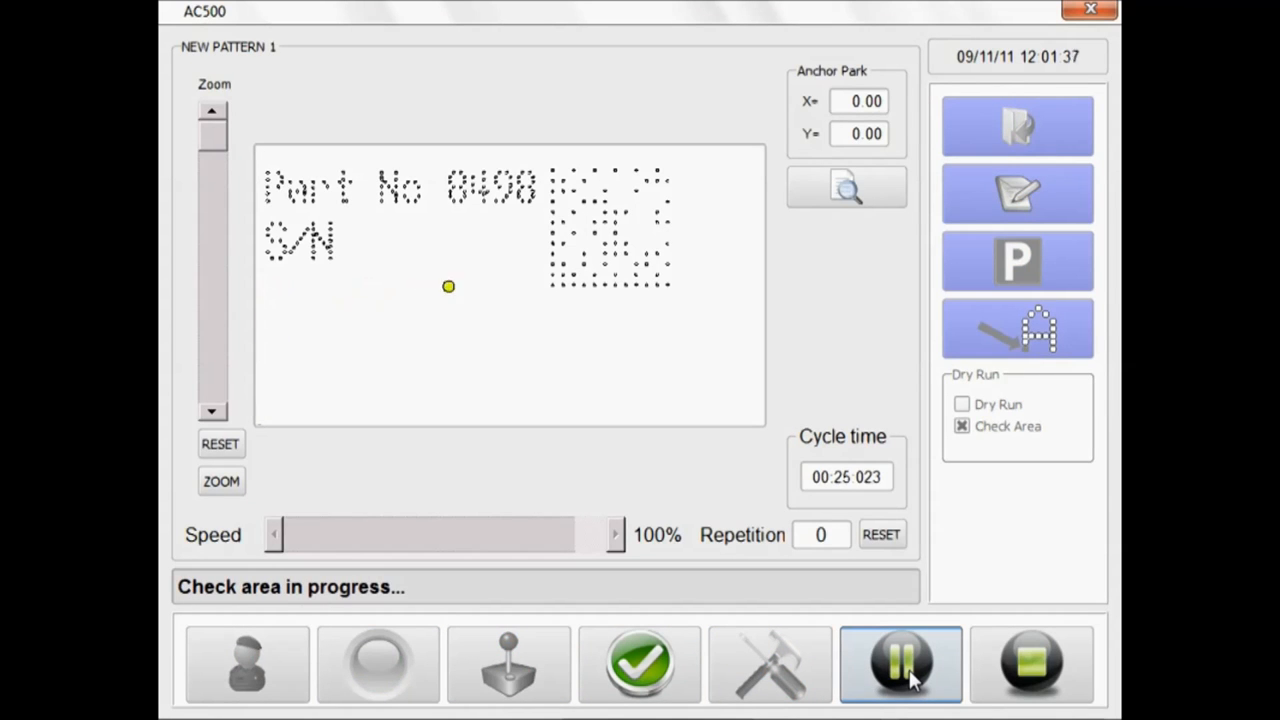
click(900, 663)
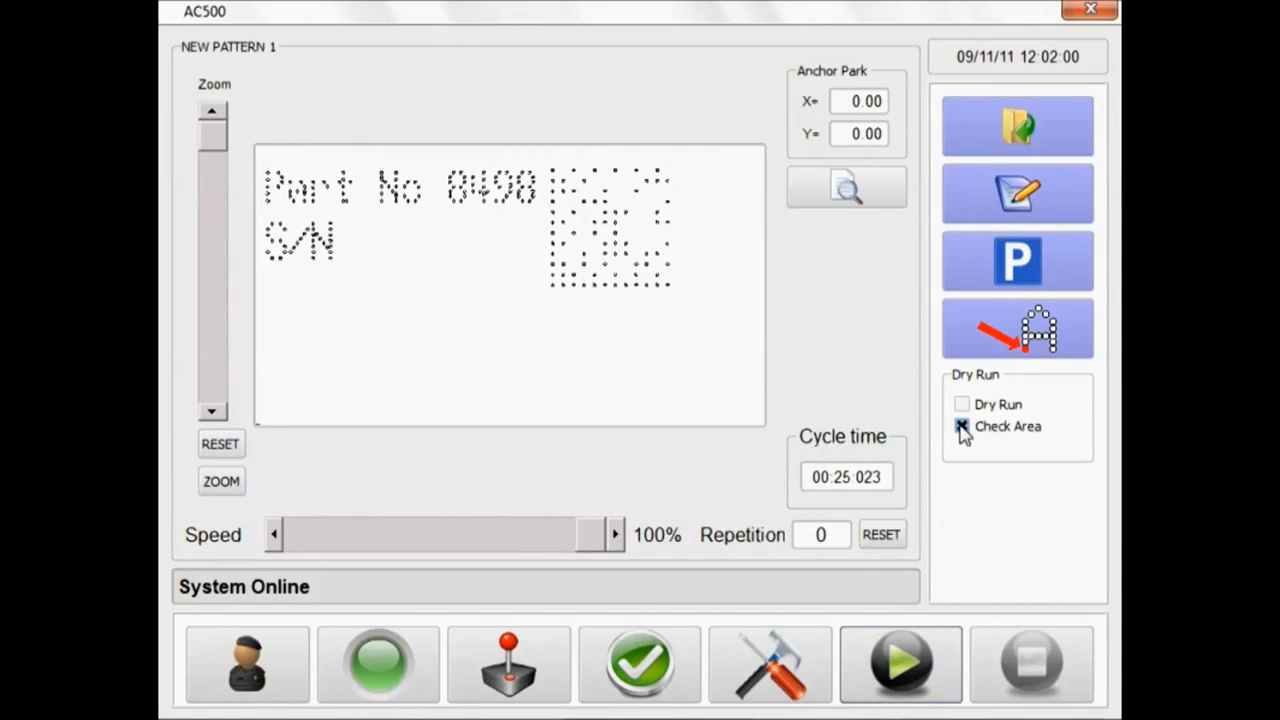
Swap Check Area for Dry Run and start the dry-run marking simulation.
click(960, 404)
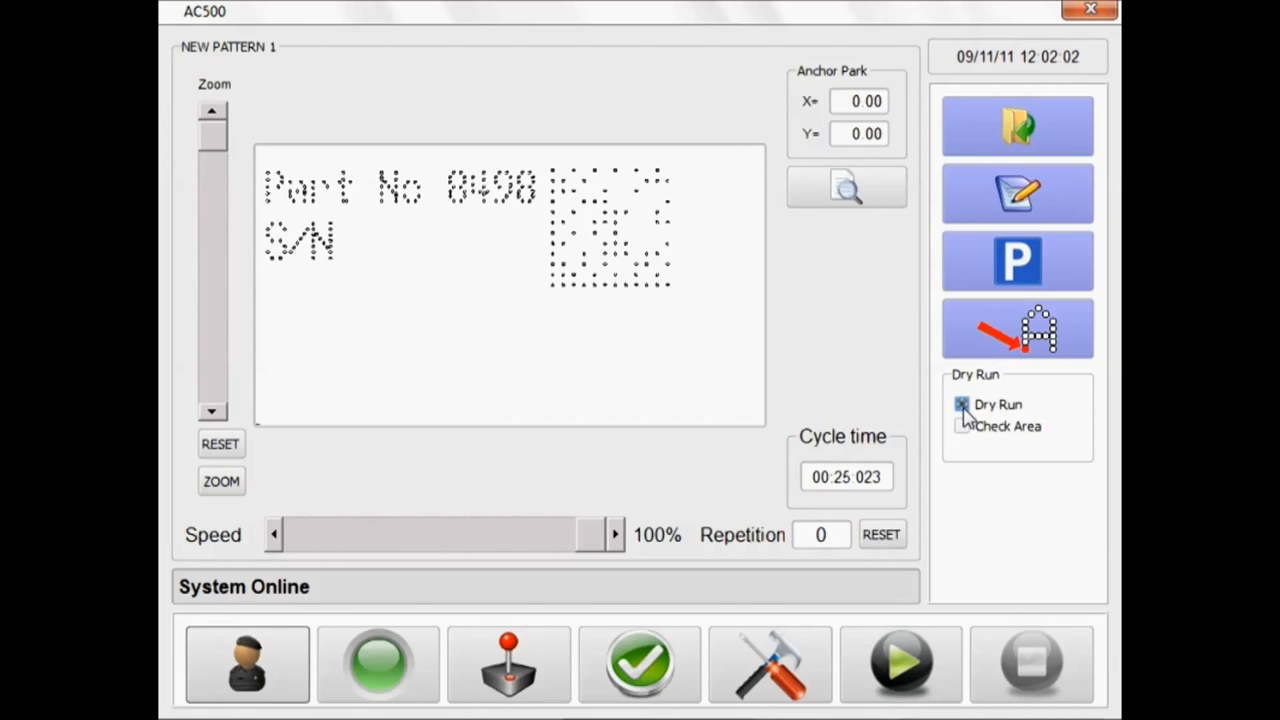
click(961, 404)
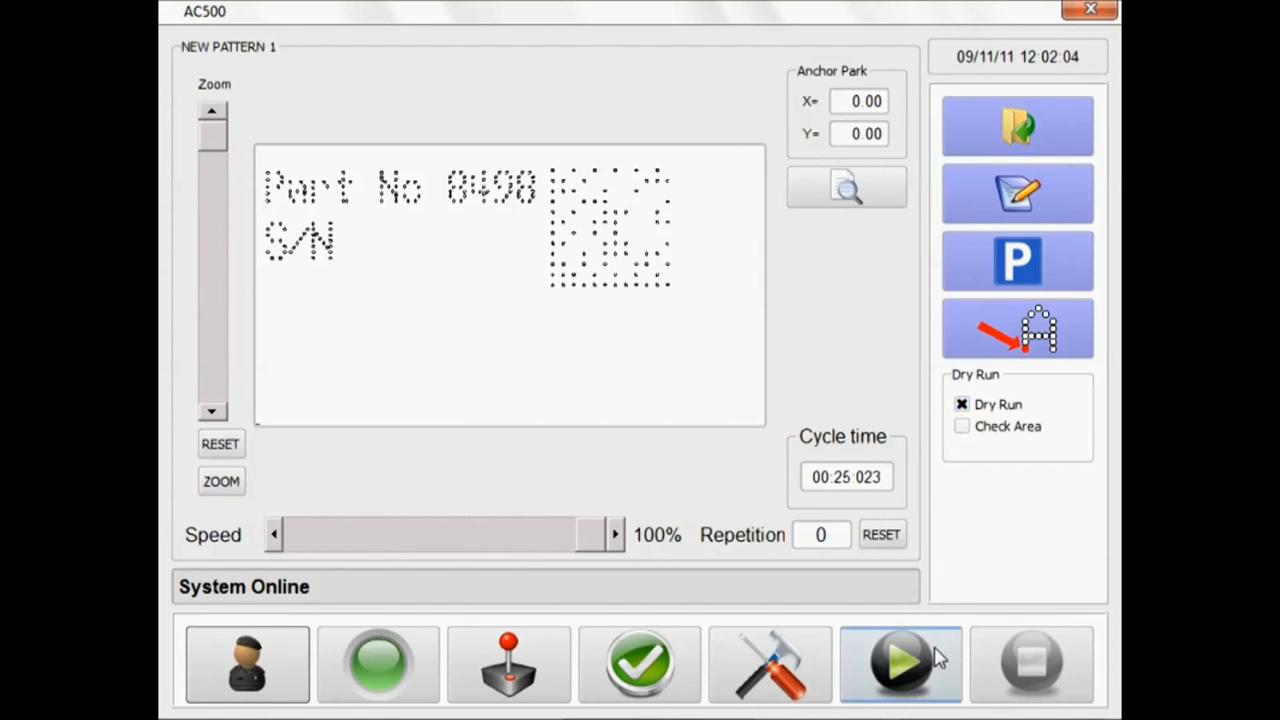
click(900, 663)
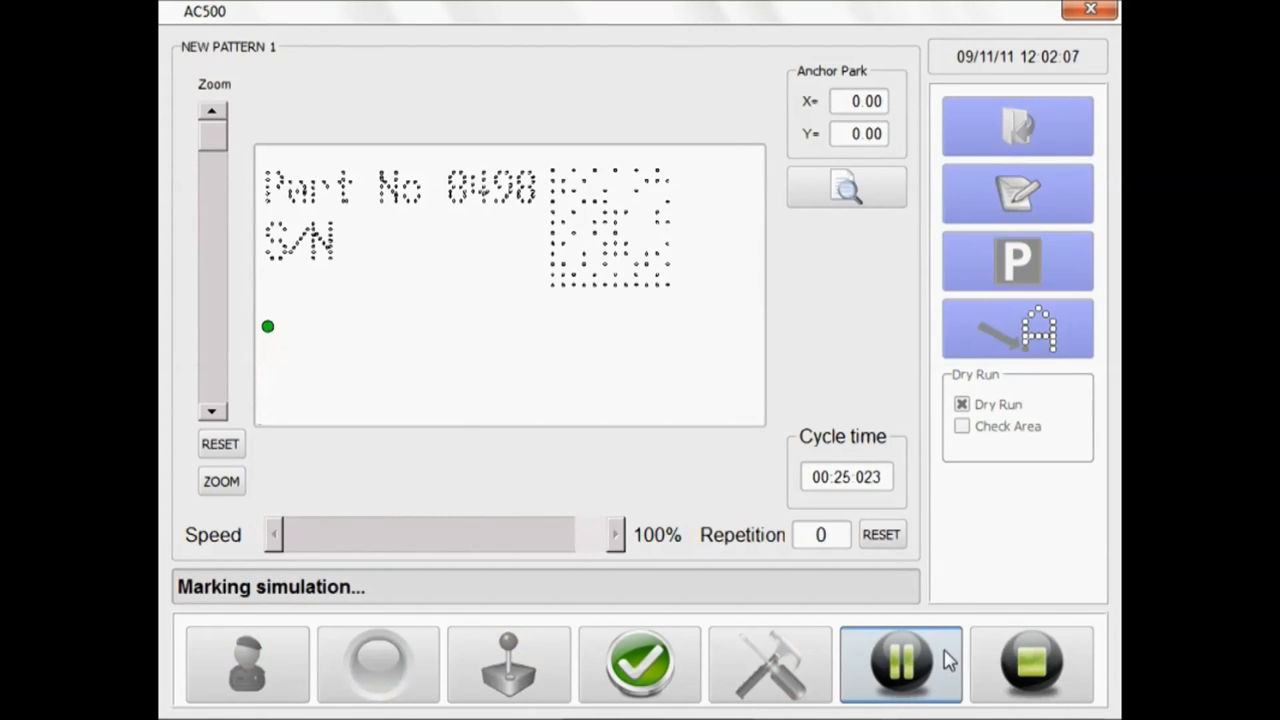